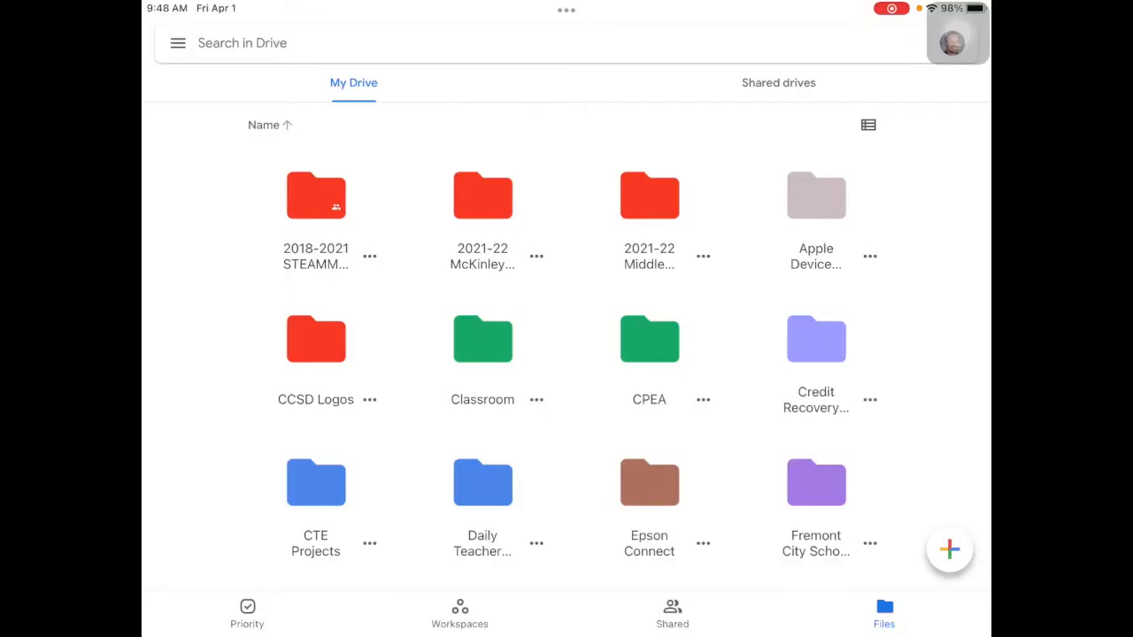
- Browse My Drive's contents in list view, then return to the folder grid
scroll("down", 3)
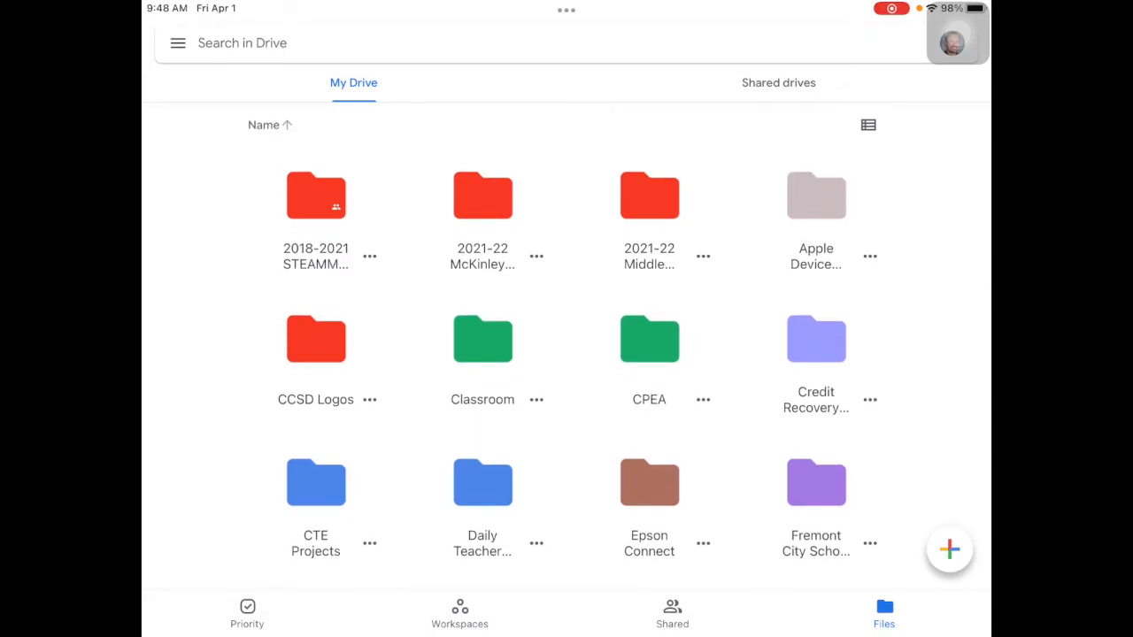
left_click(867, 124)
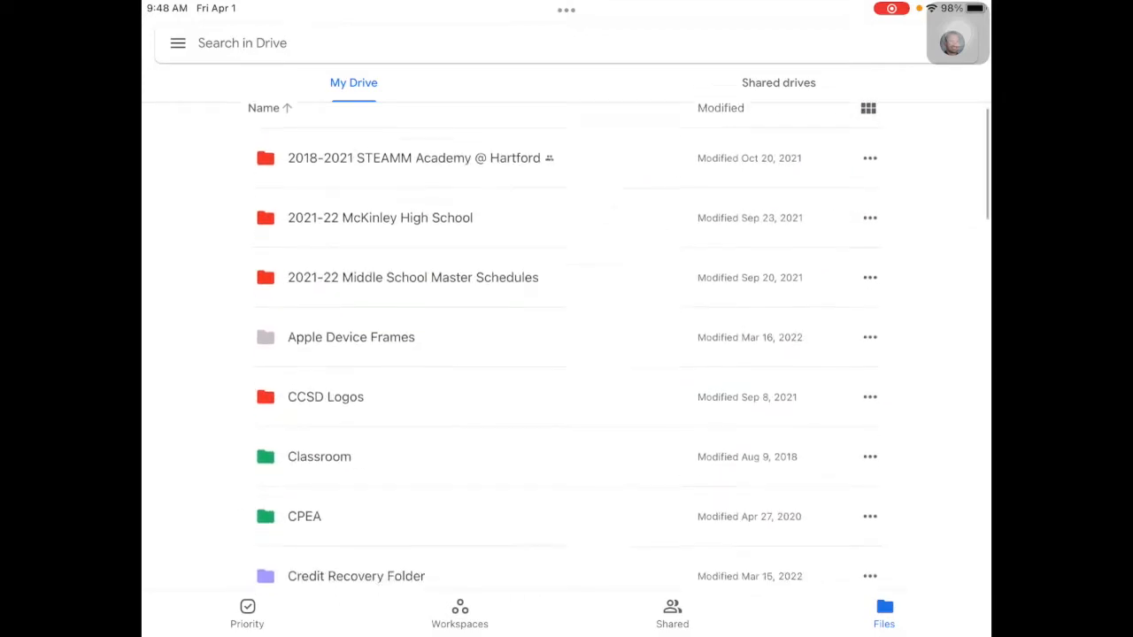
scroll("down", 3)
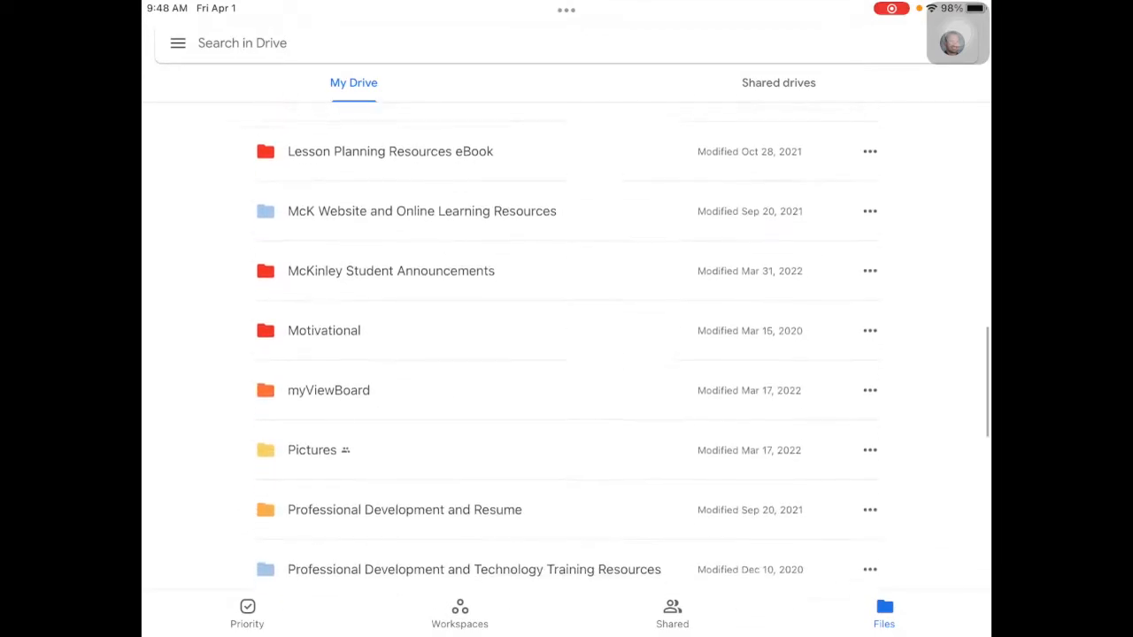
scroll("down", 3)
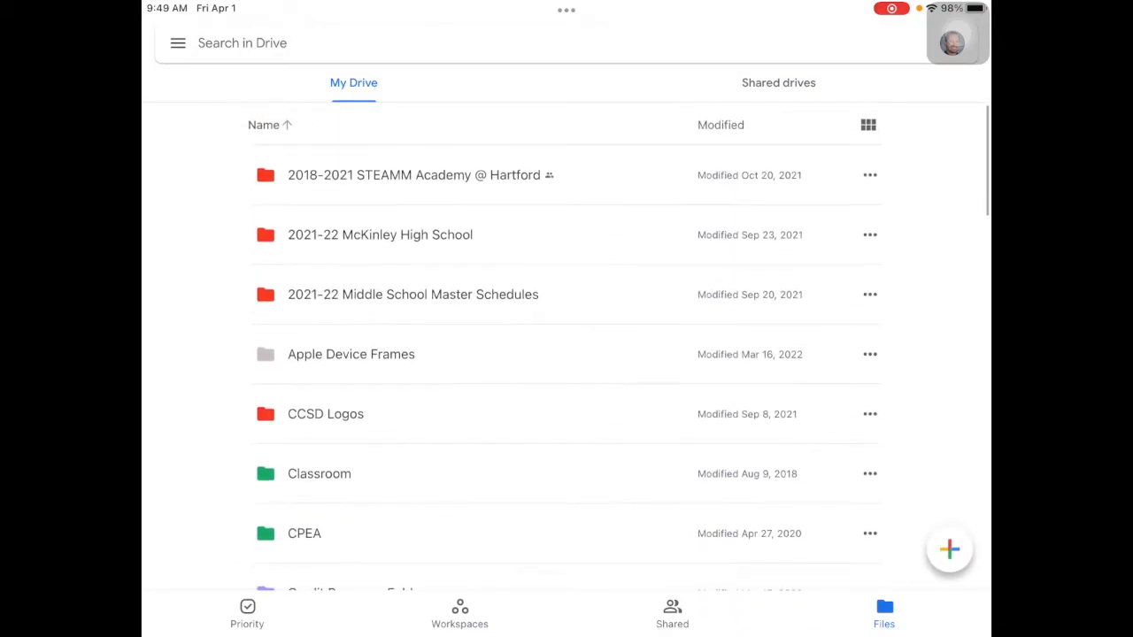
left_click(868, 124)
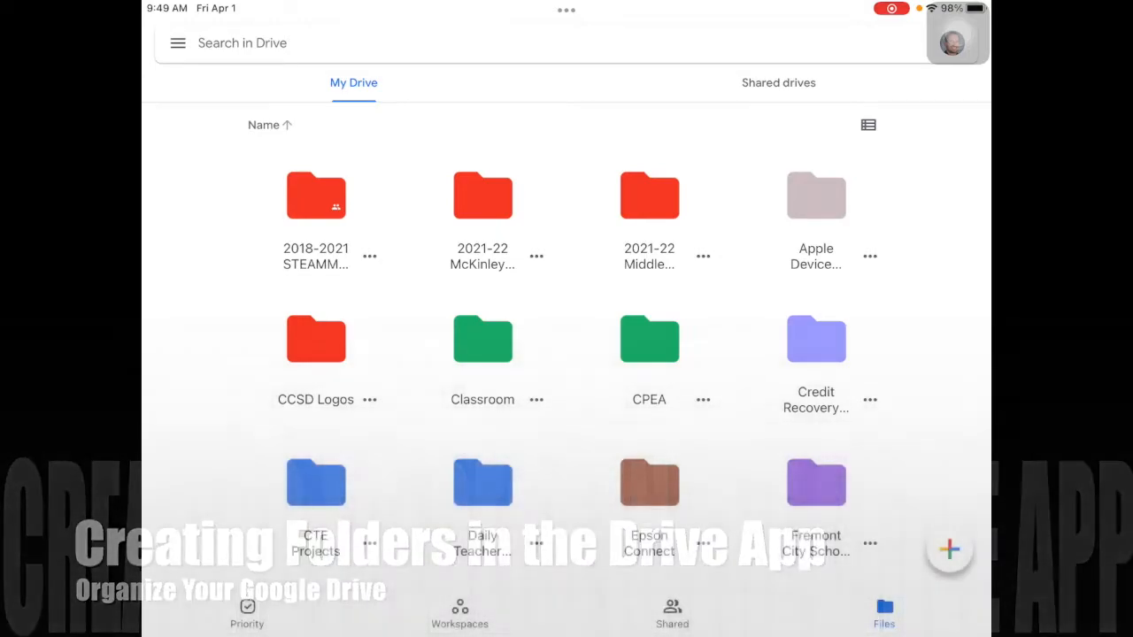
- Create a new folder named '1 - Classwork' in My Drive
left_click(949, 551)
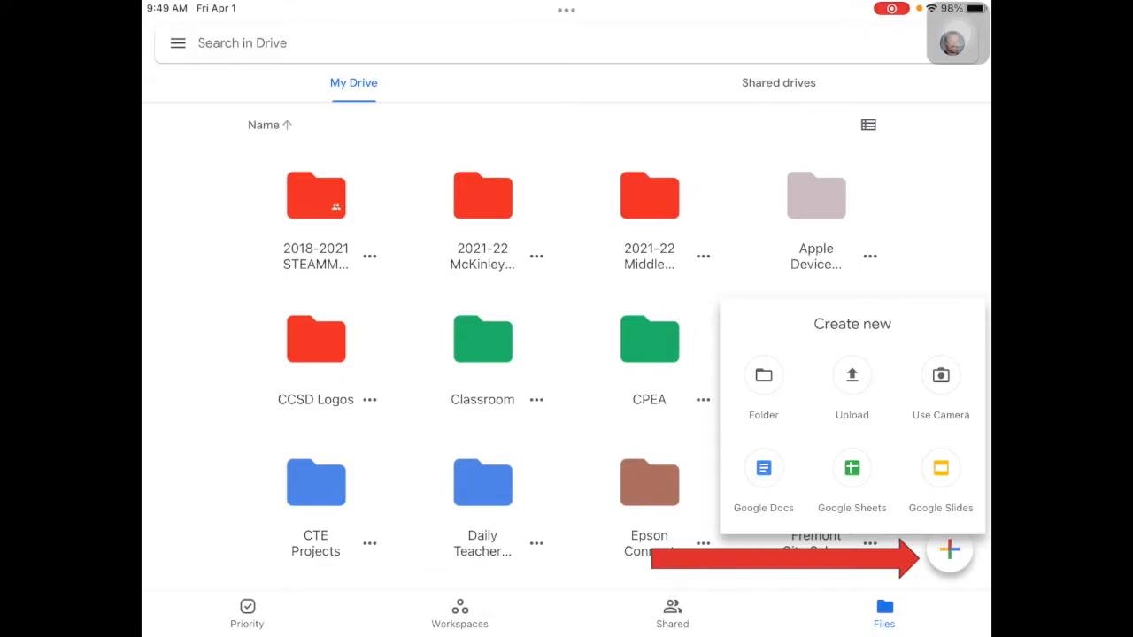
left_click(763, 375)
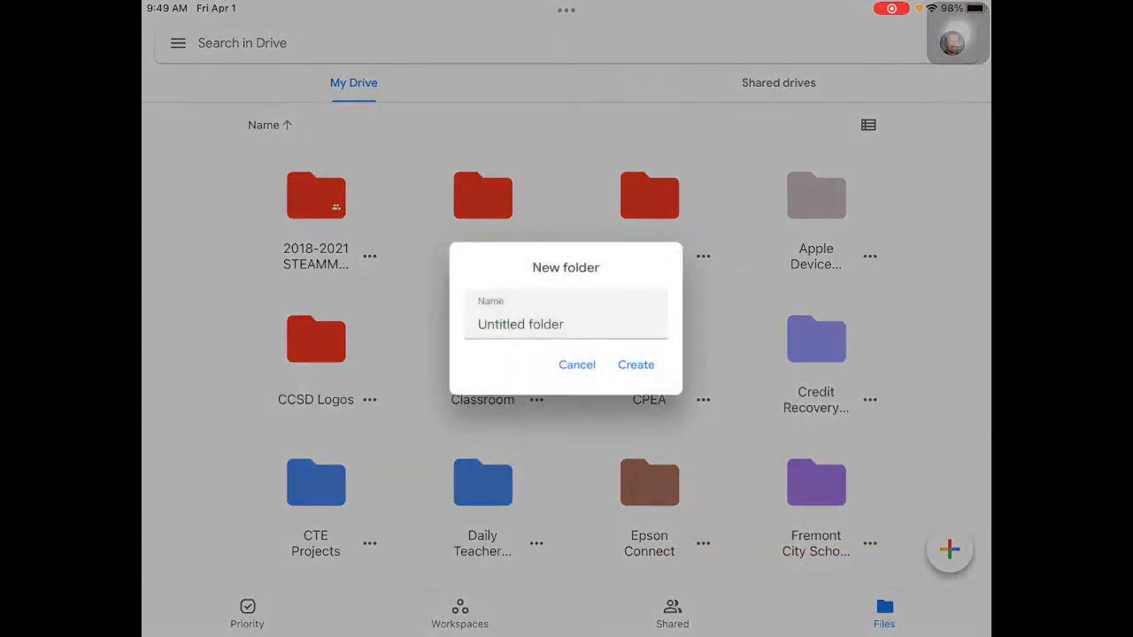
left_click(520, 323)
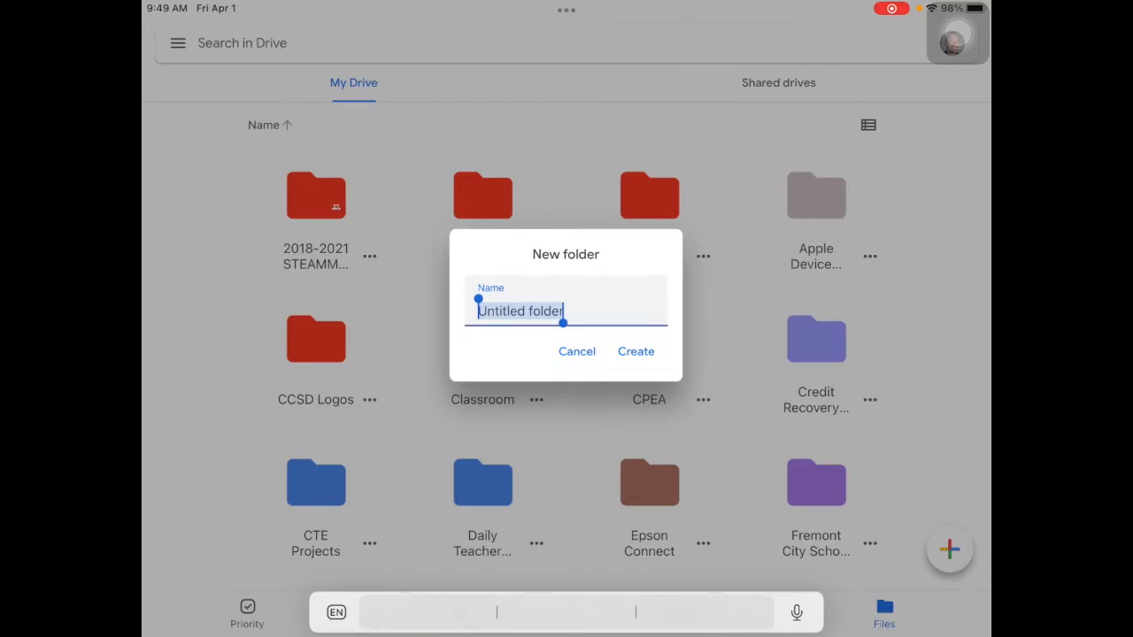
type("1")
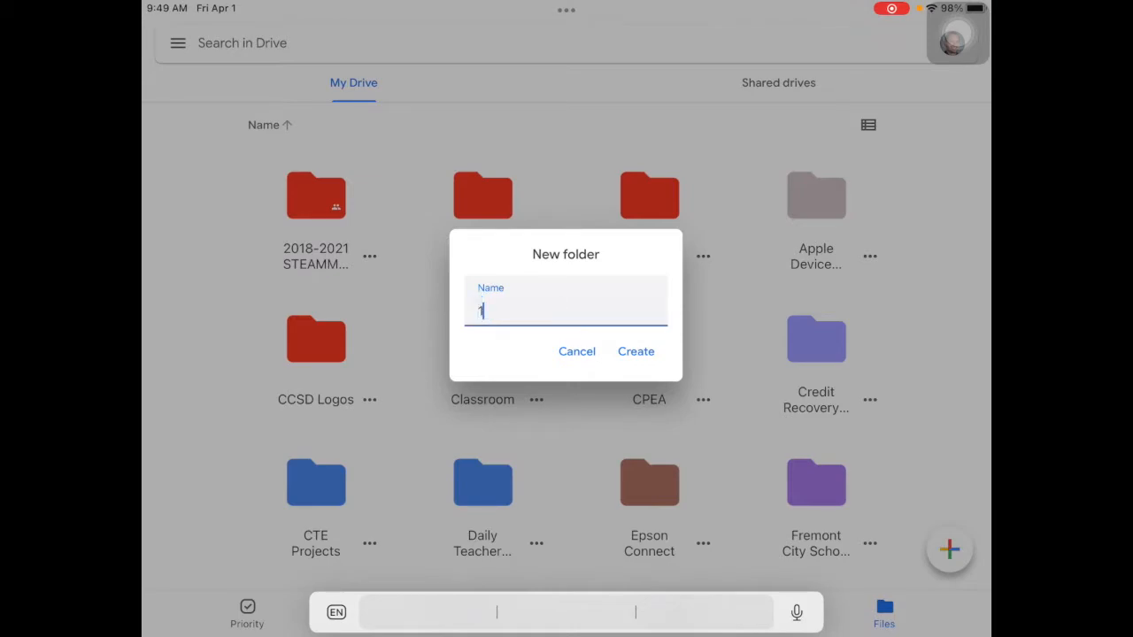
type("- Classwork")
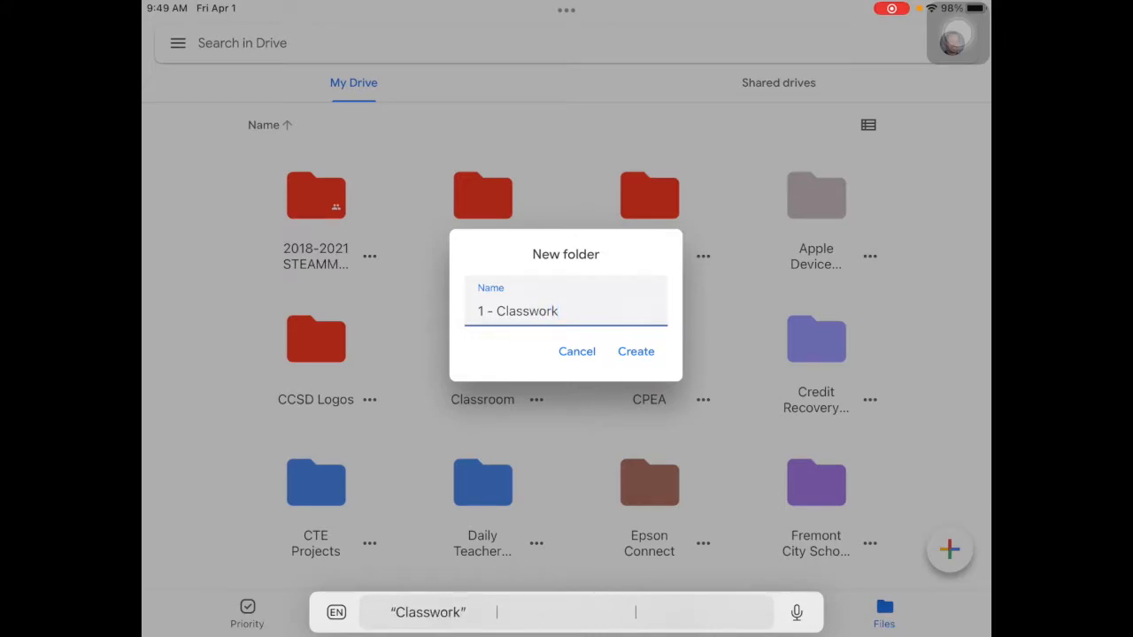
left_click(635, 350)
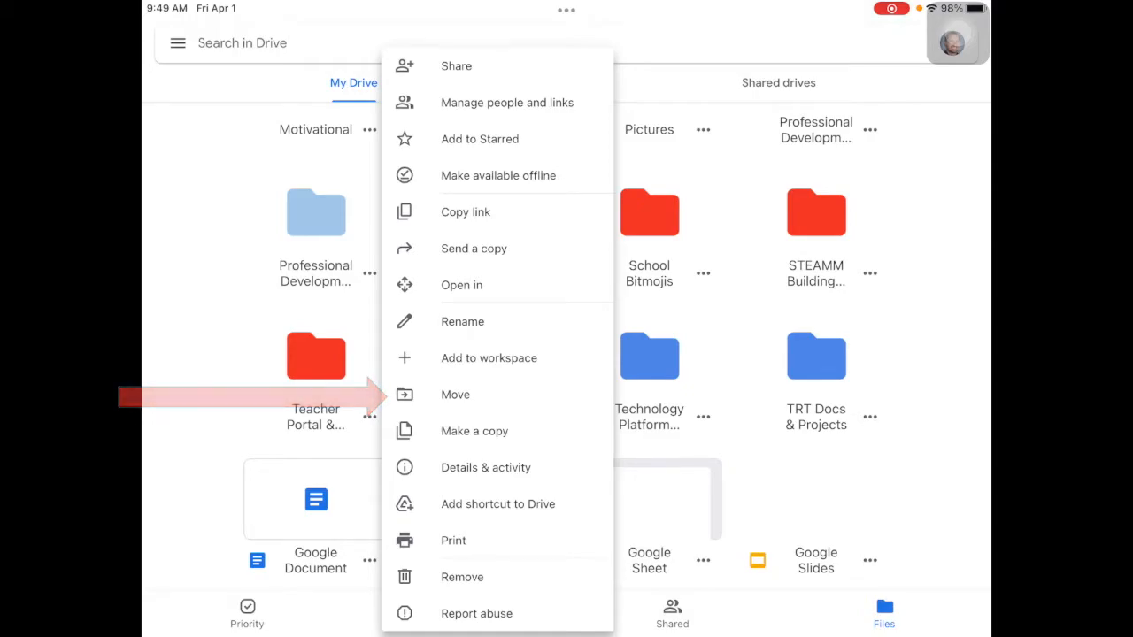
- Move a loose My Drive item into the 1 - Classwork folder
left_click(455, 393)
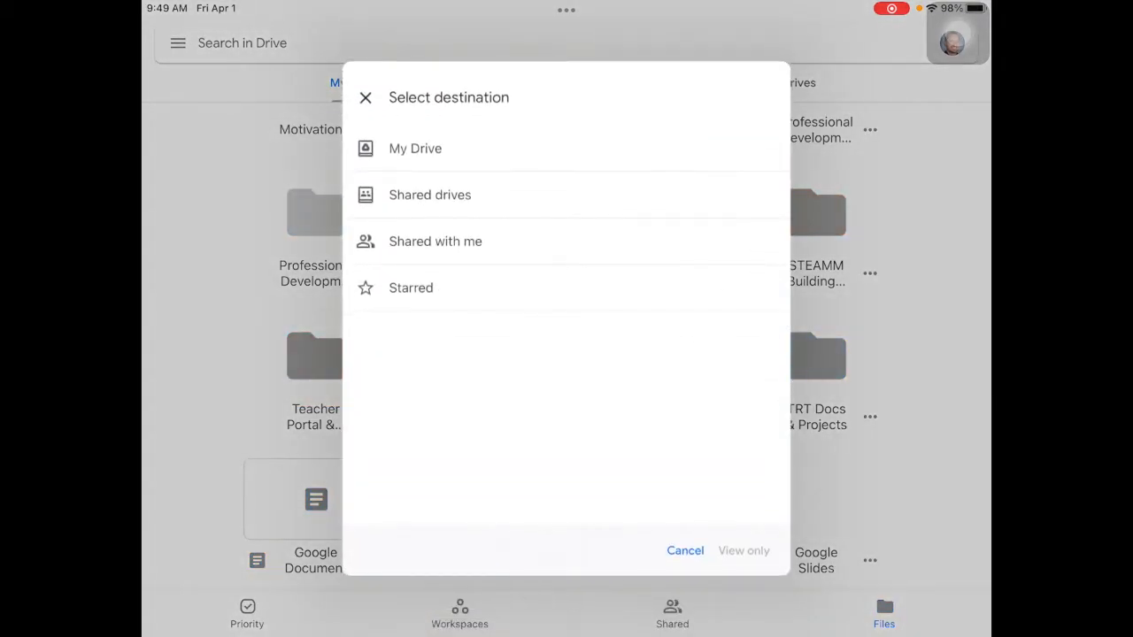
left_click(414, 149)
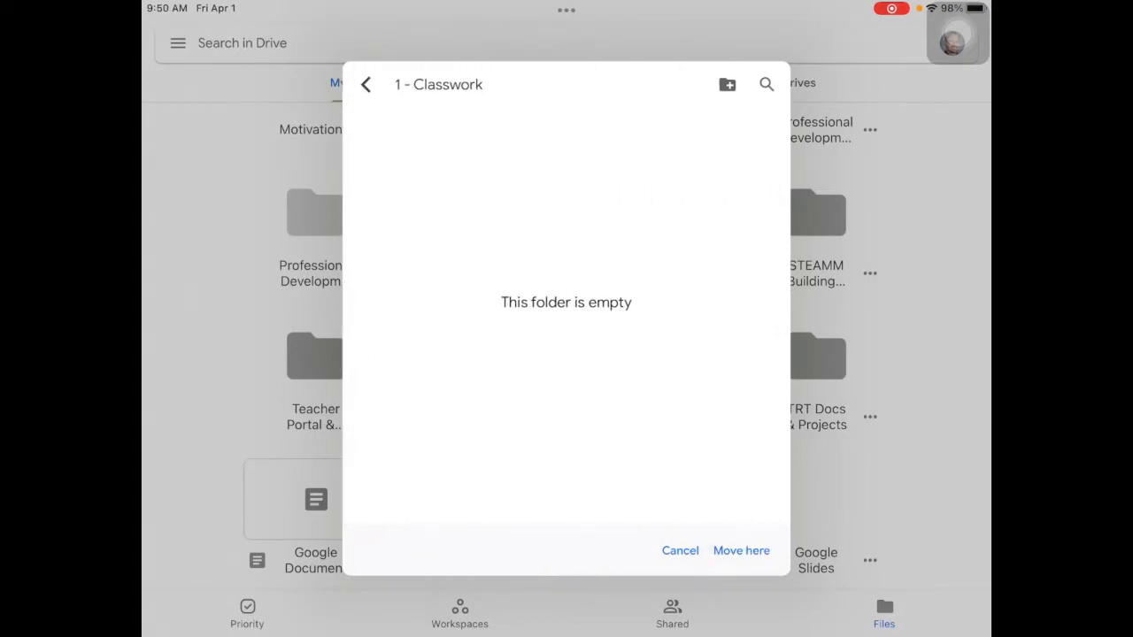
left_click(740, 549)
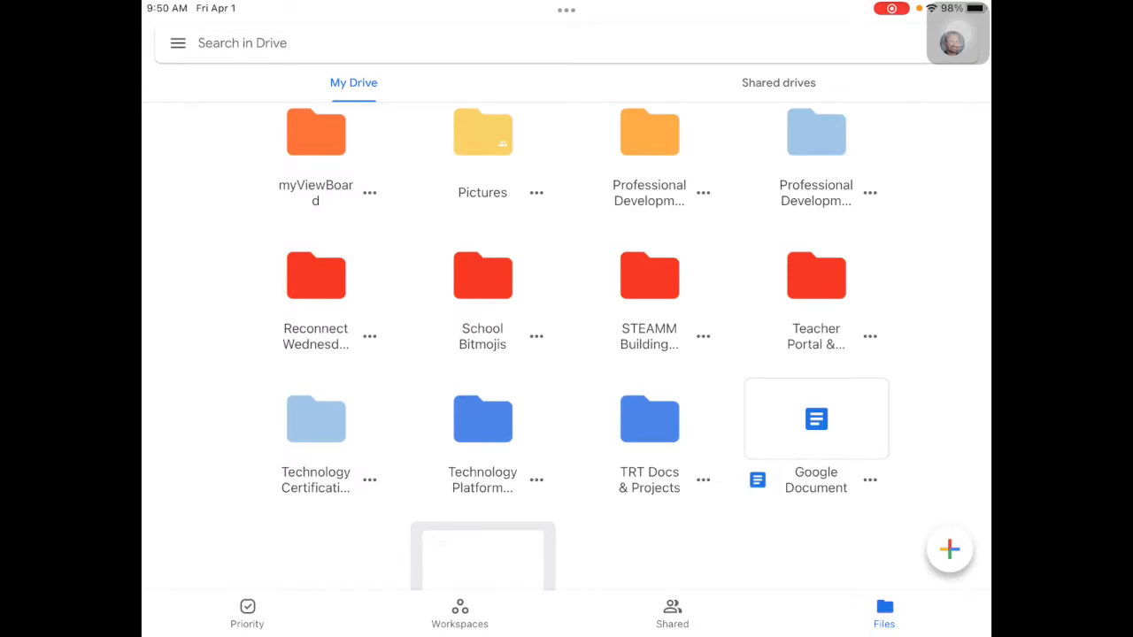
- Create the '1 - Freshman Year' folder and begin the '2 - Sophomore Year' folder
left_click(949, 549)
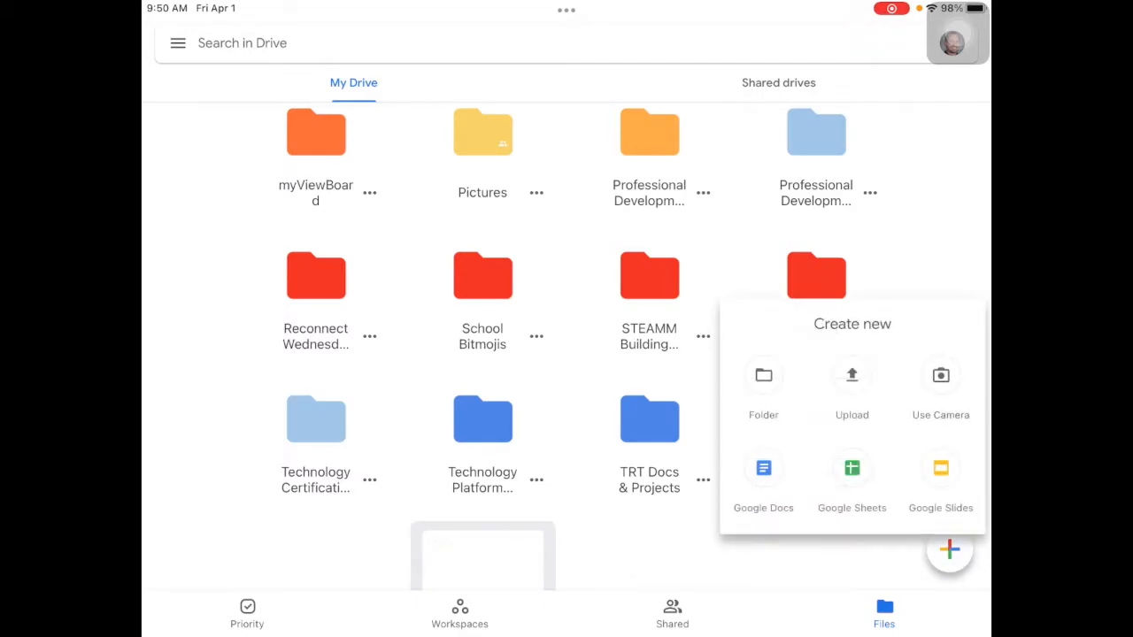
left_click(763, 390)
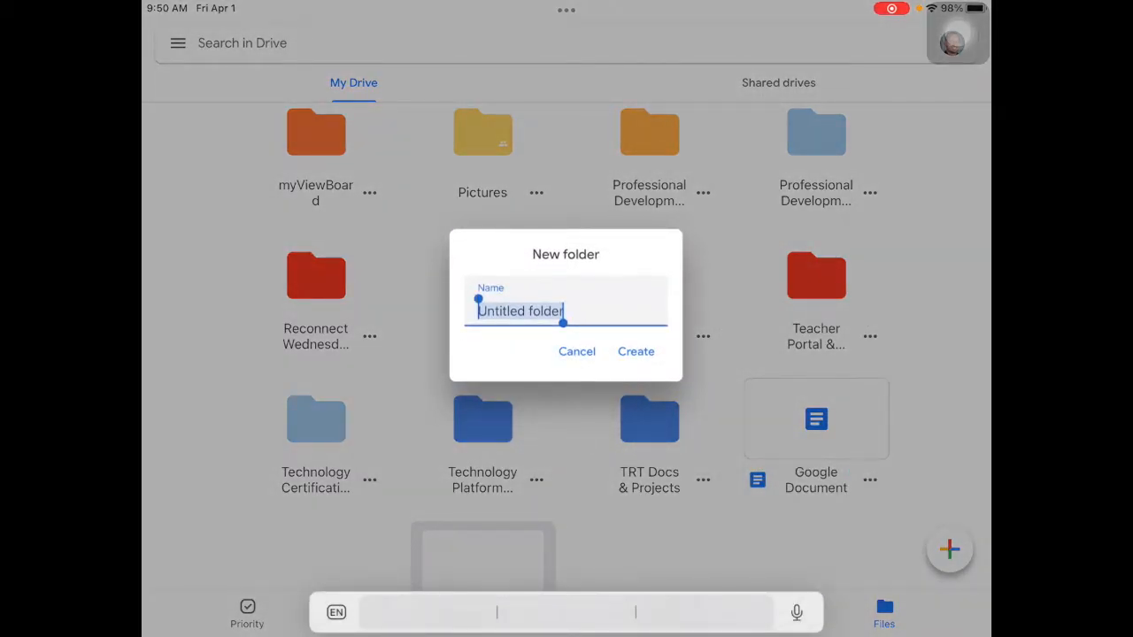
type("1 -")
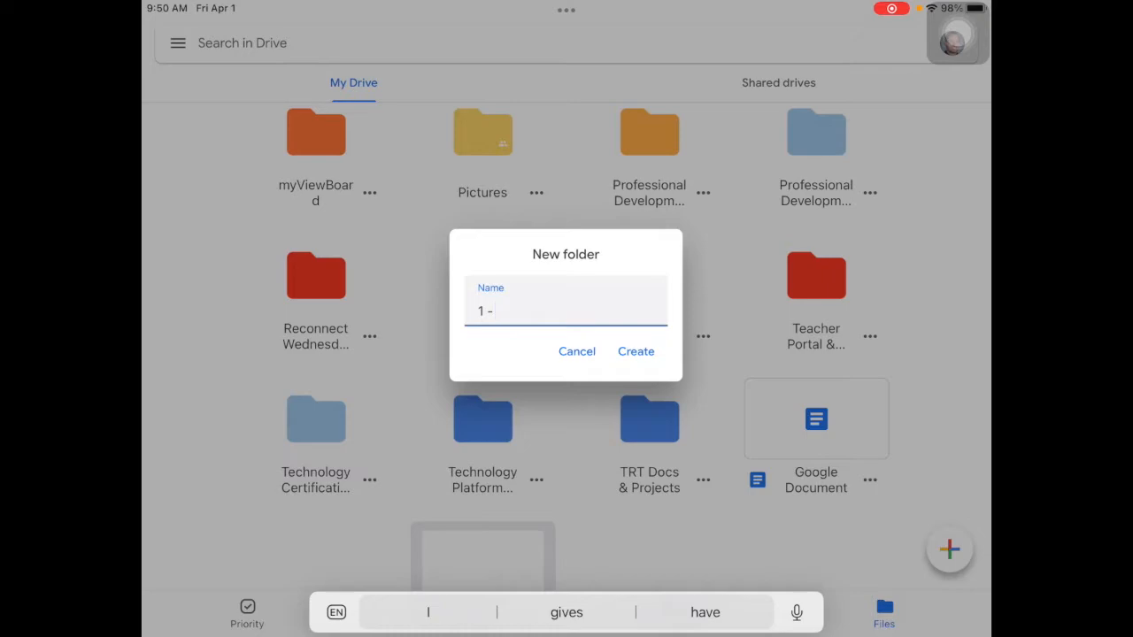
type("Freshman")
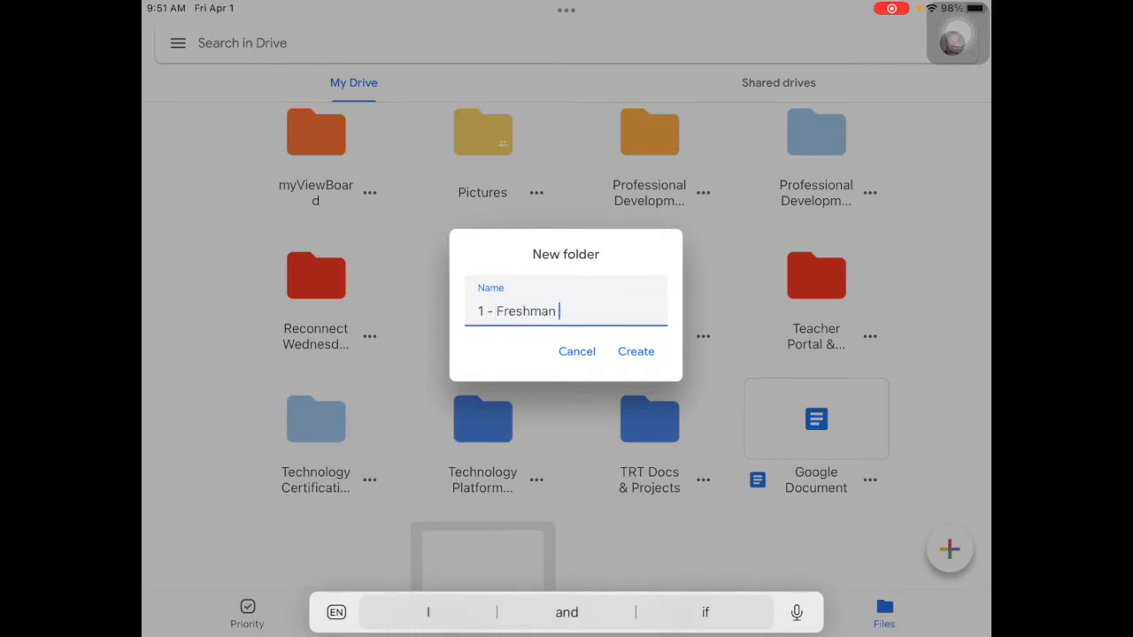
type("Year")
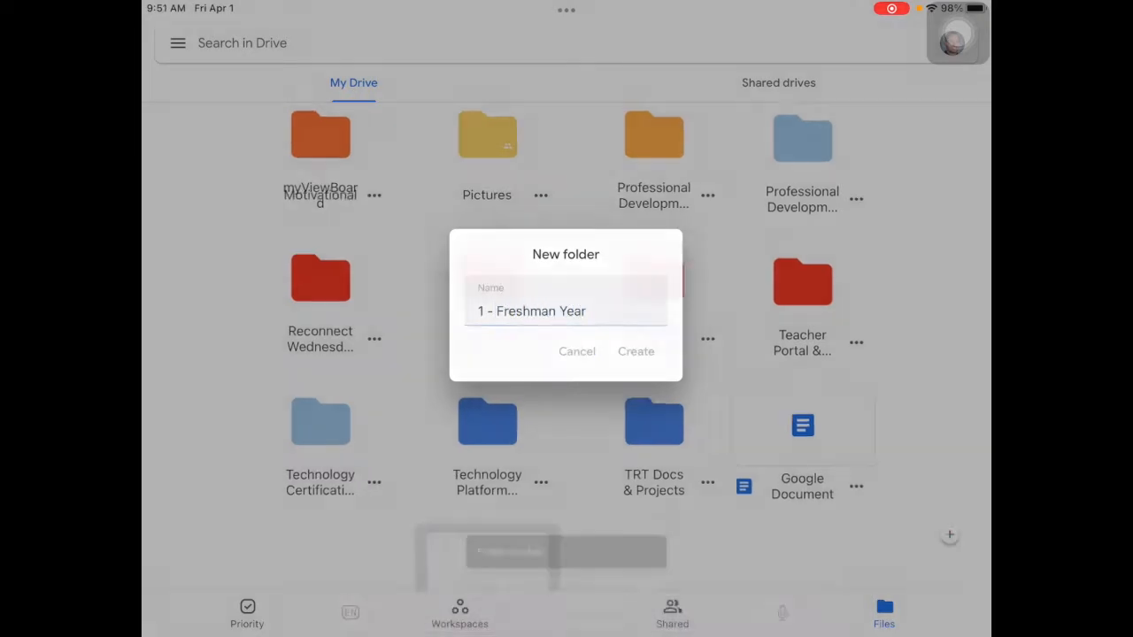
type("2 - Sop")
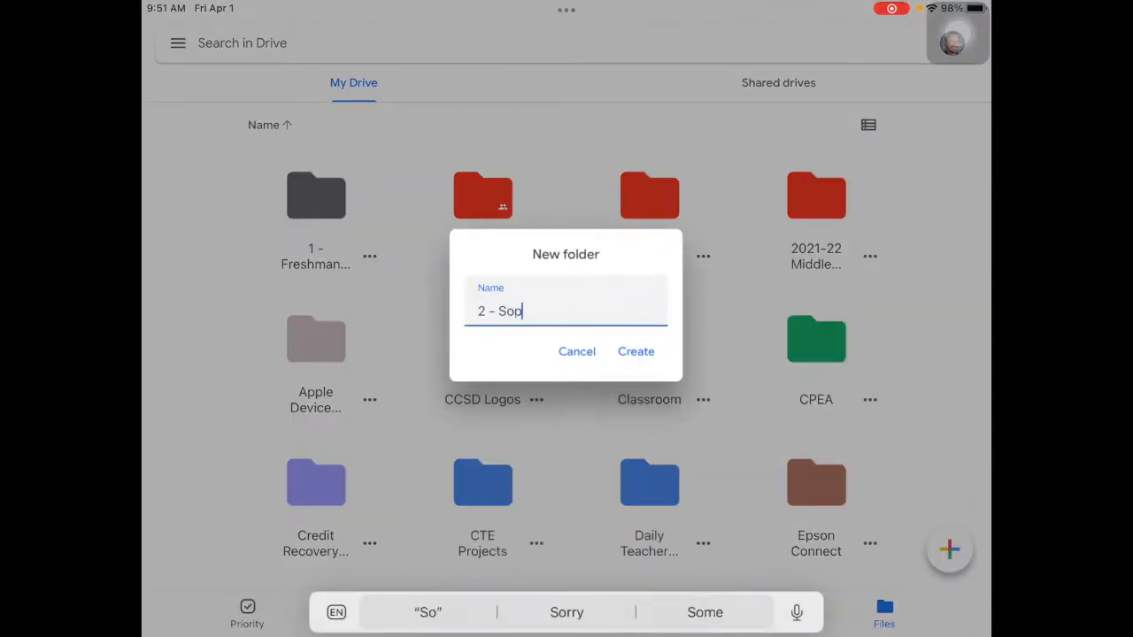
left_click(635, 350)
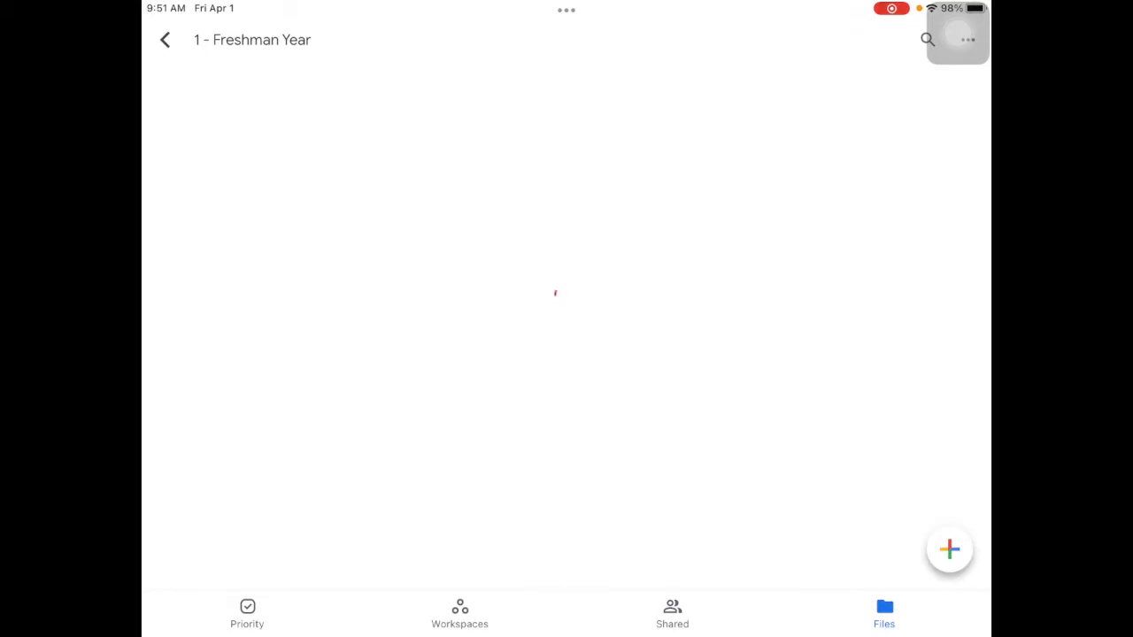
- Create a '1 - English' folder inside 1 - Freshman Year and return to My Drive
left_click(949, 548)
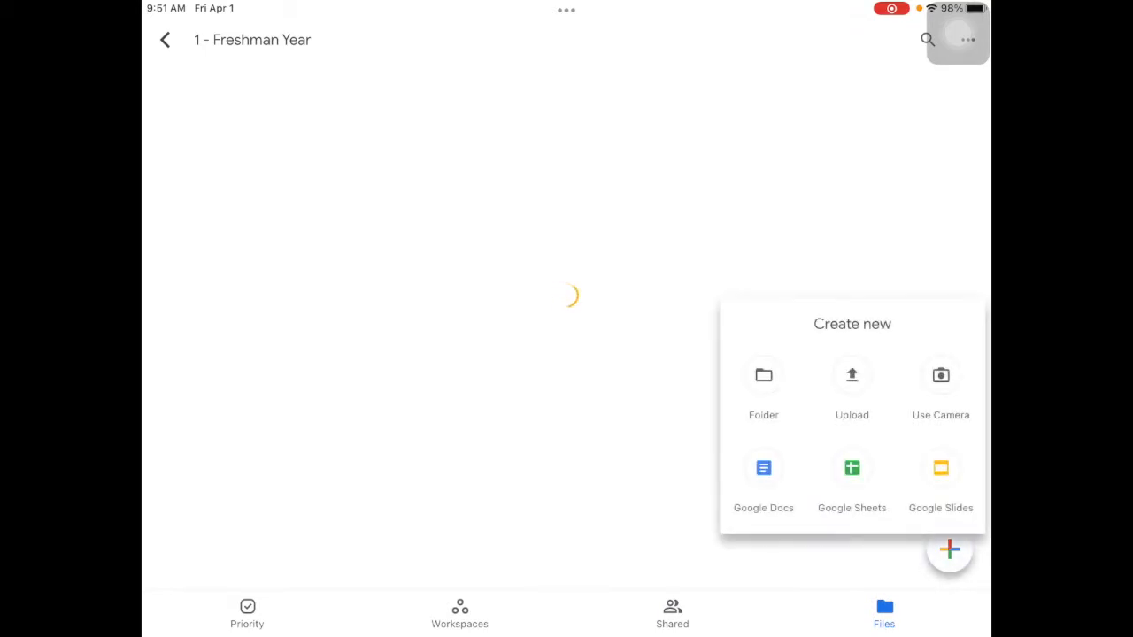
left_click(763, 382)
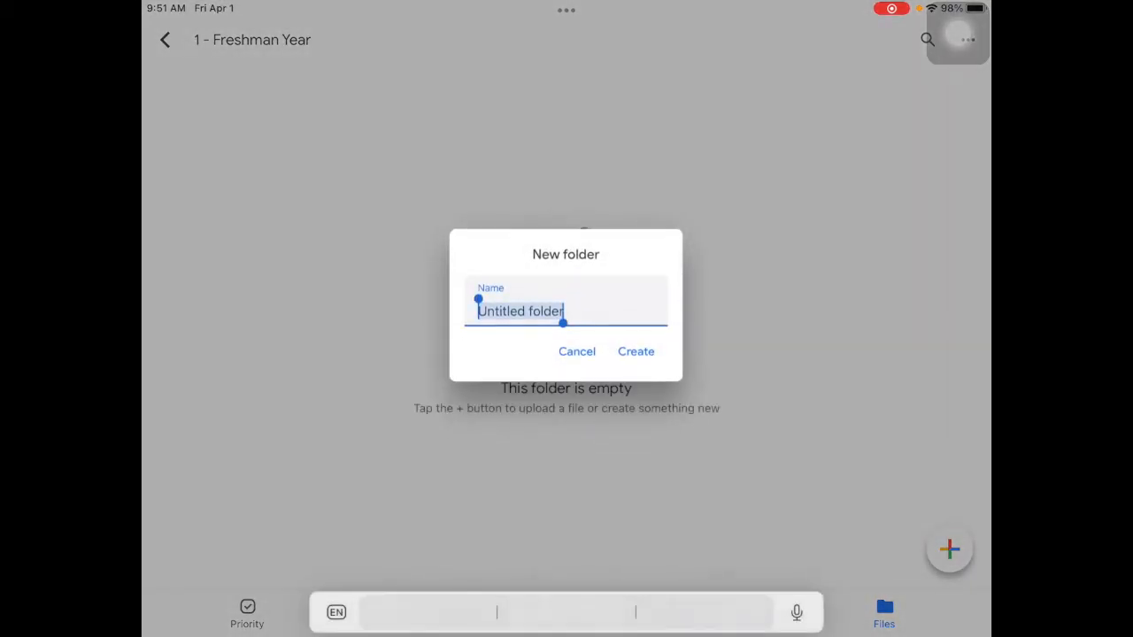
type("1 - Engli")
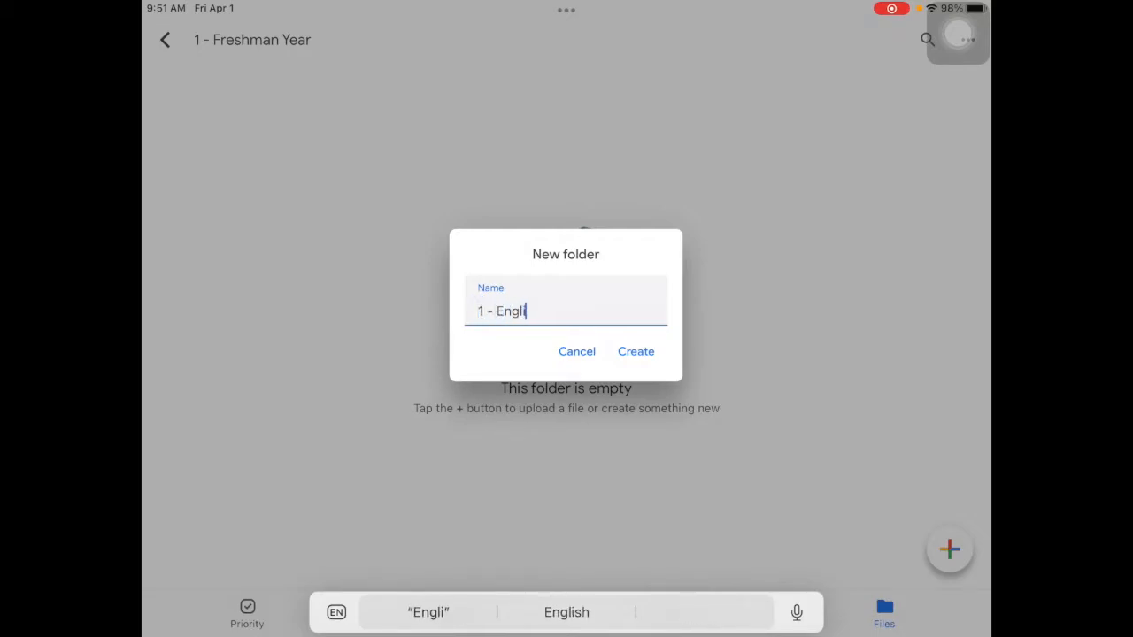
left_click(635, 351)
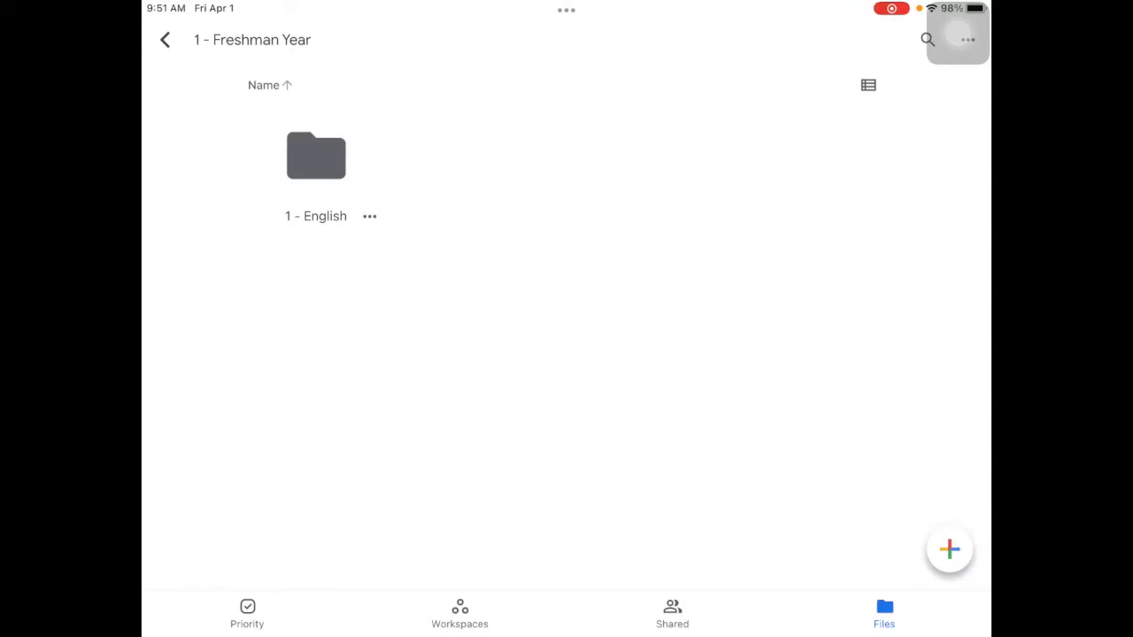
left_click(164, 39)
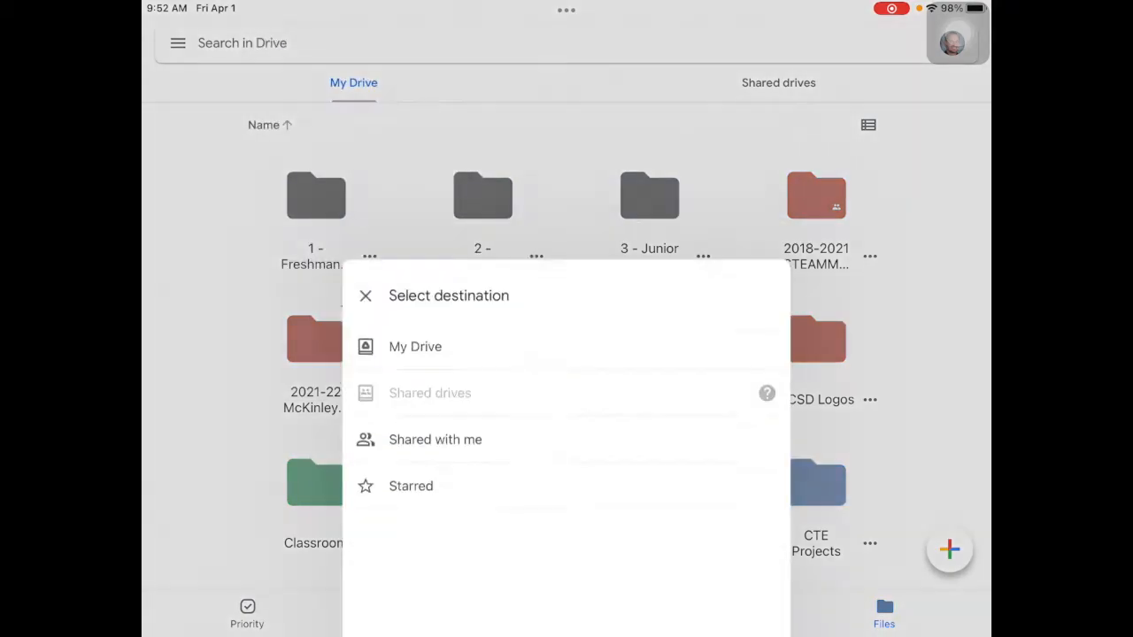
- Move a My Drive item into the 1 - Freshman Year folder
left_click(414, 345)
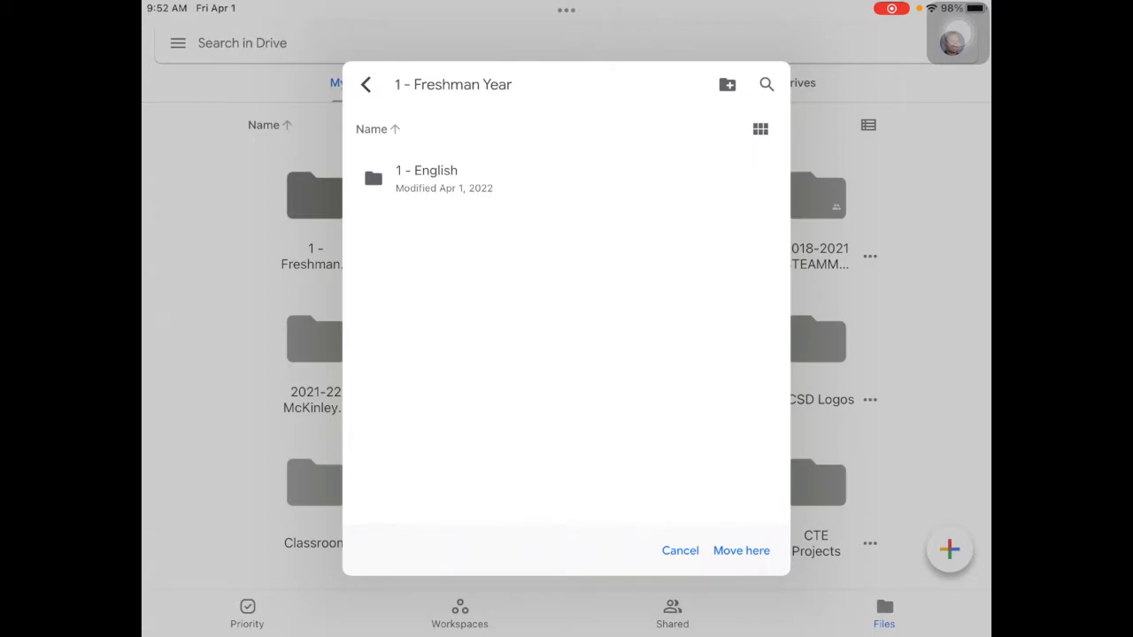
left_click(680, 551)
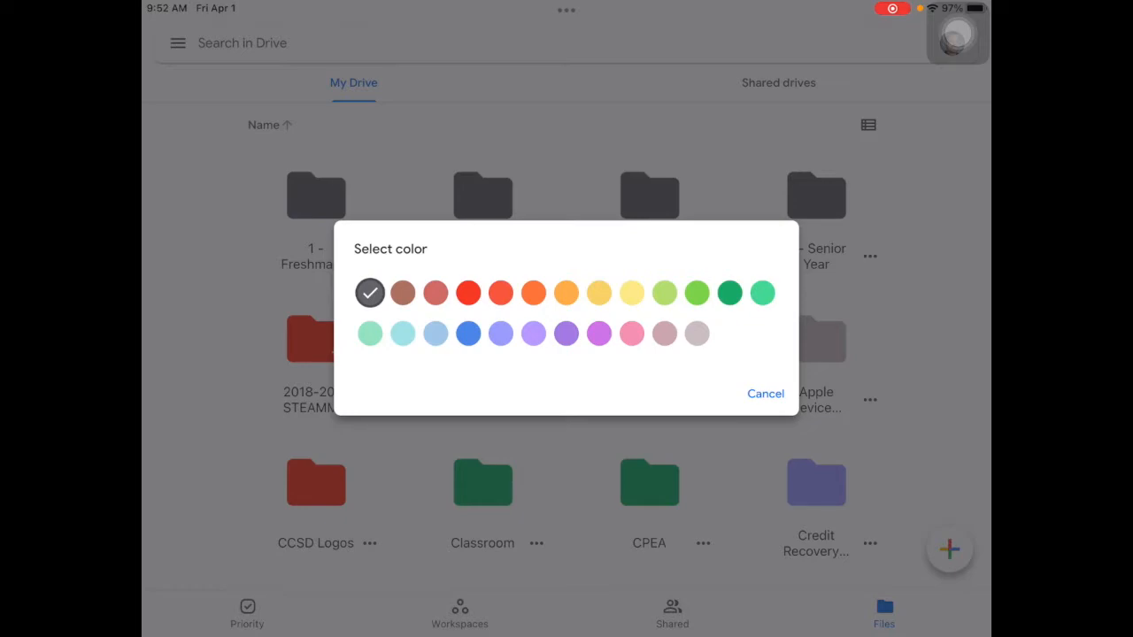
- Colour the year folders purple, blue, green (Junior) and yellow (Senior)
left_click(566, 332)
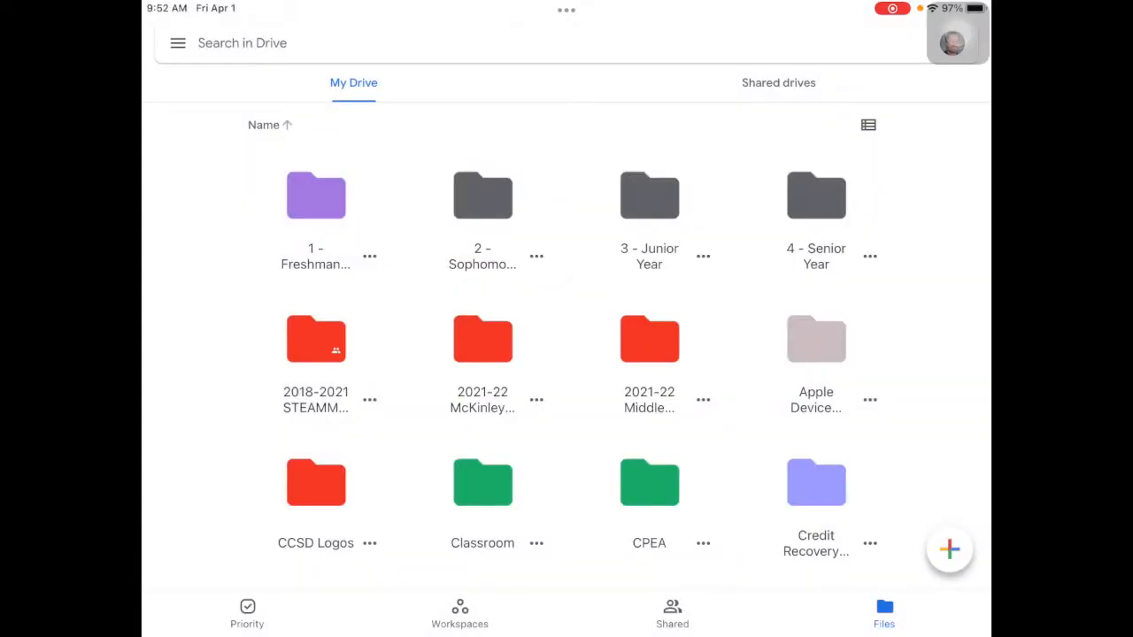
left_click(368, 255)
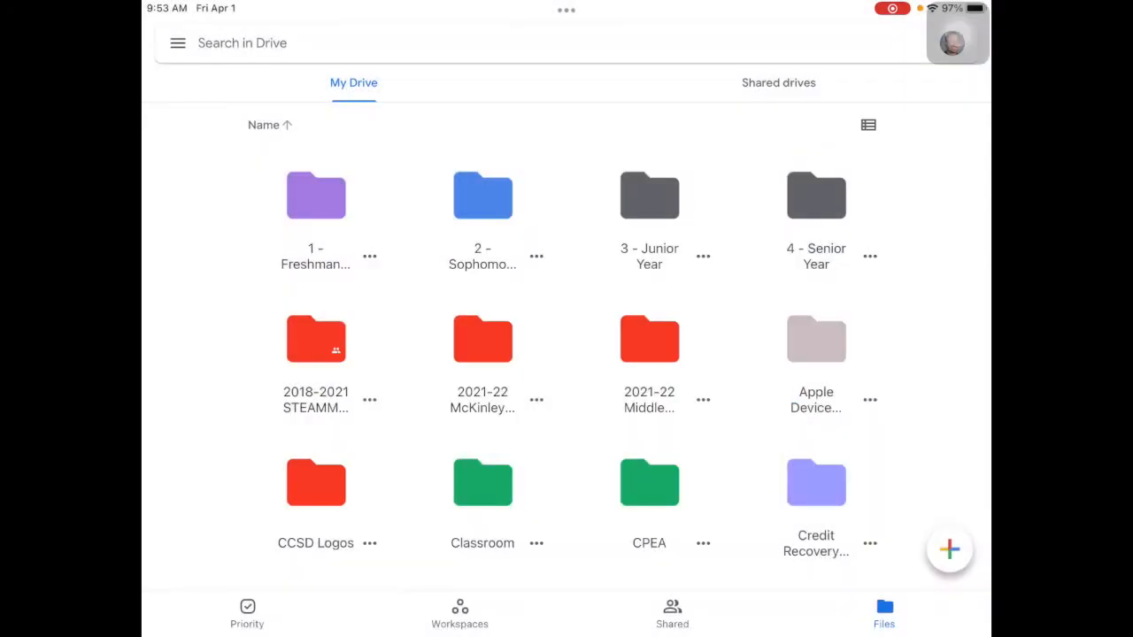
left_click(537, 255)
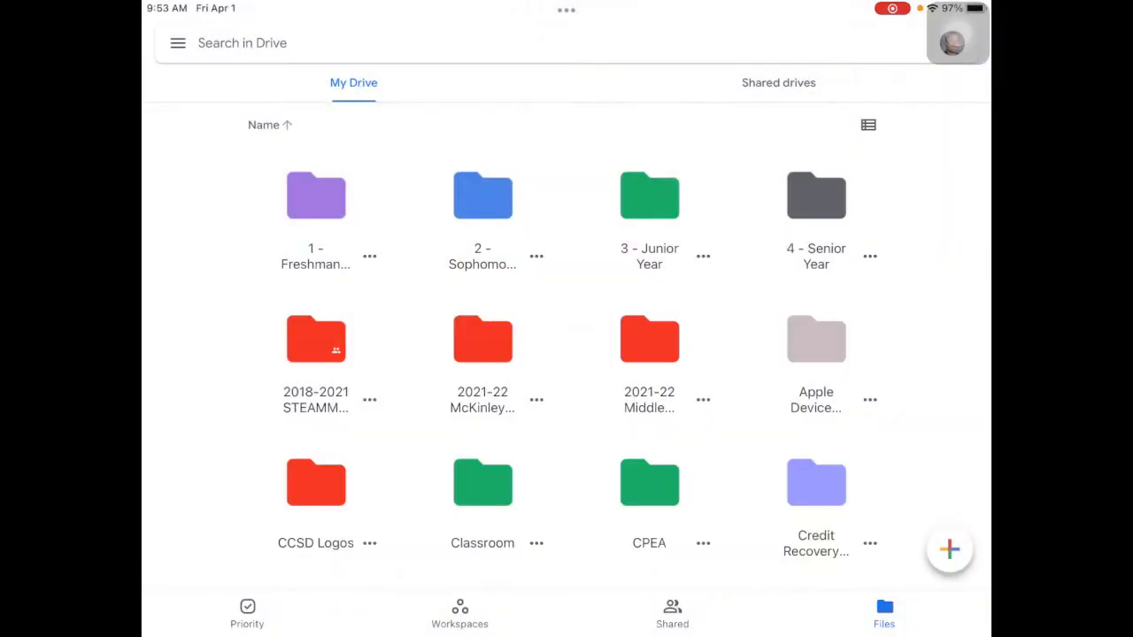
left_click(703, 255)
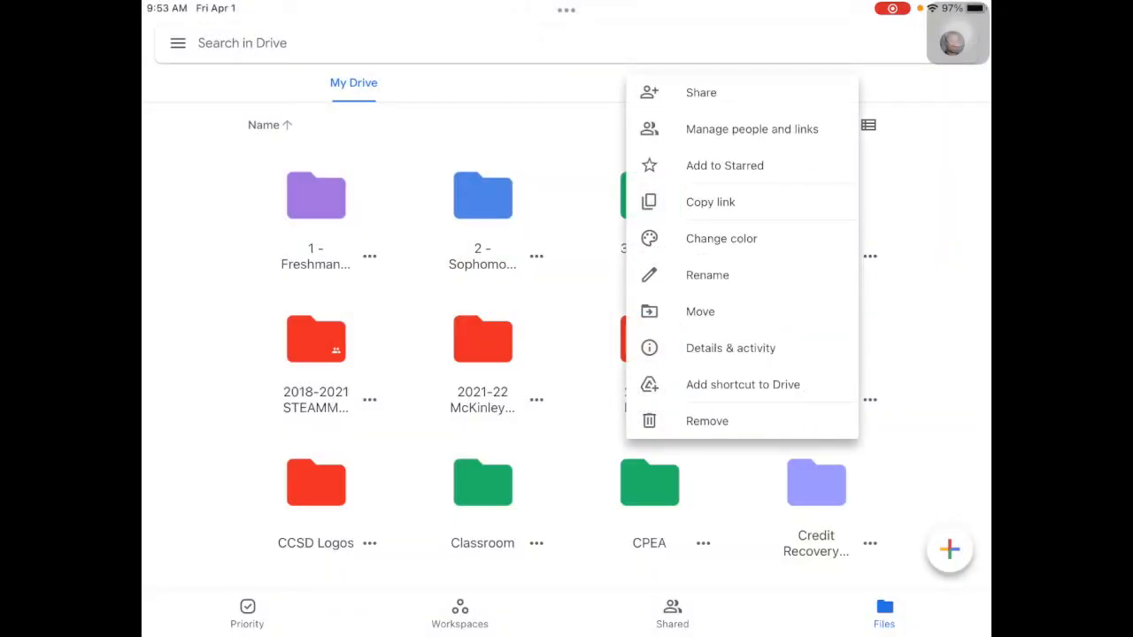
left_click(723, 237)
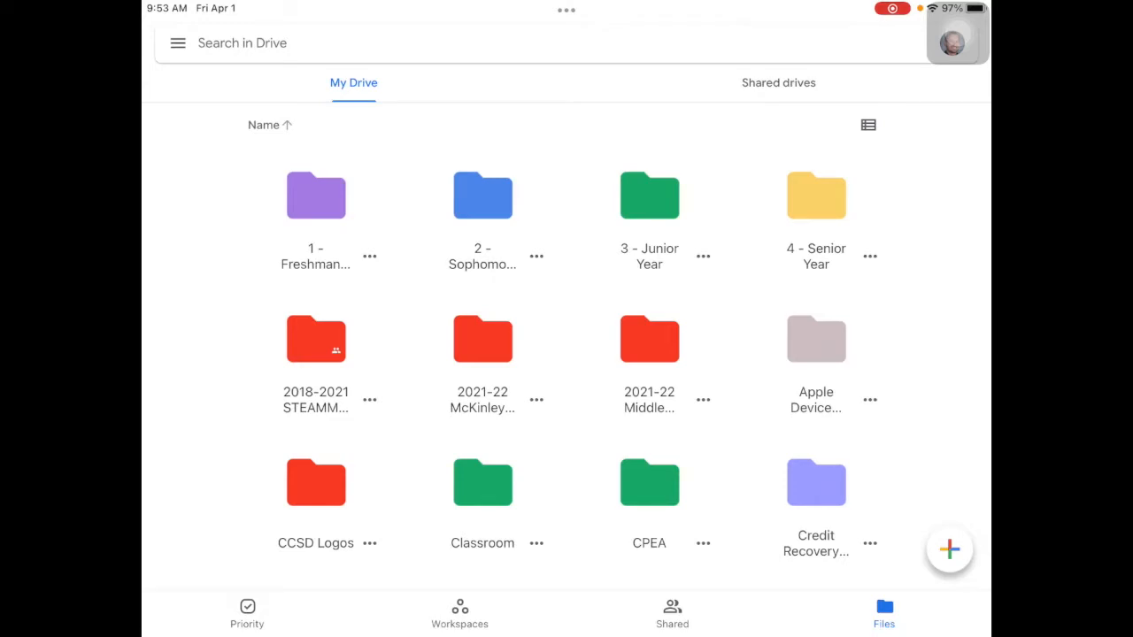
- Star the loose Google Document, Drawing and Slides files in My Drive
scroll("down", 3)
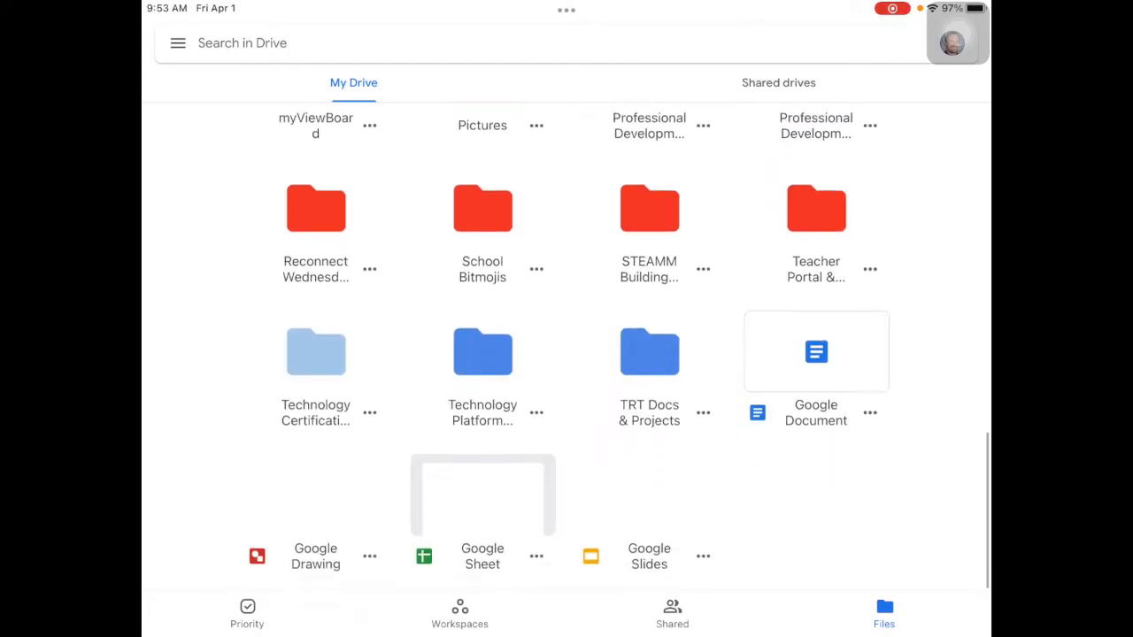
scroll("down", 3)
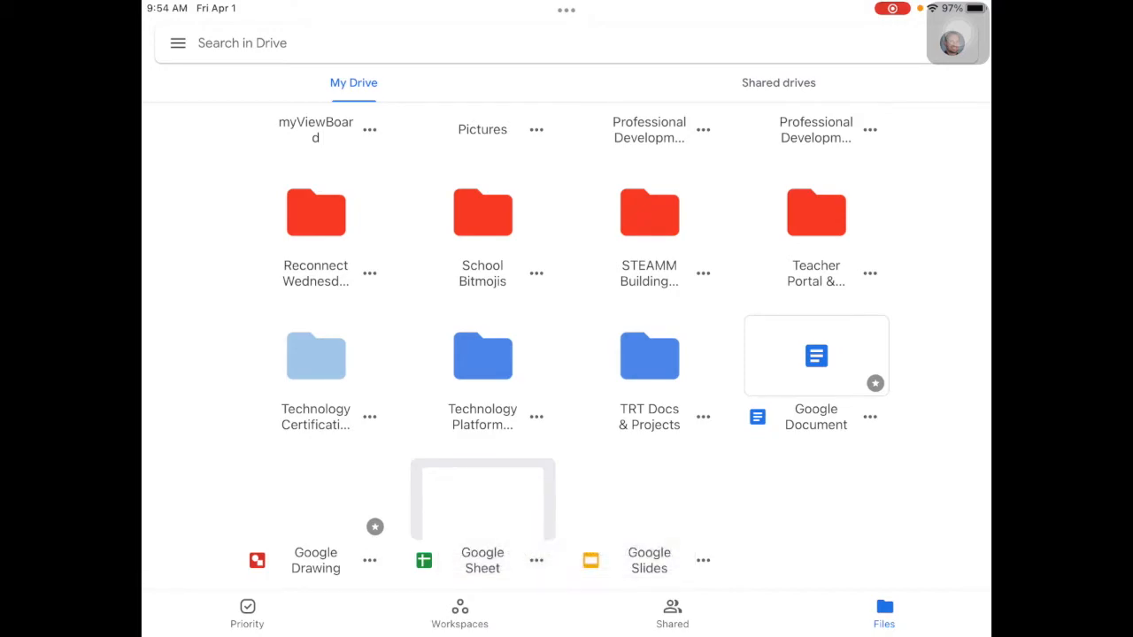
left_click(541, 527)
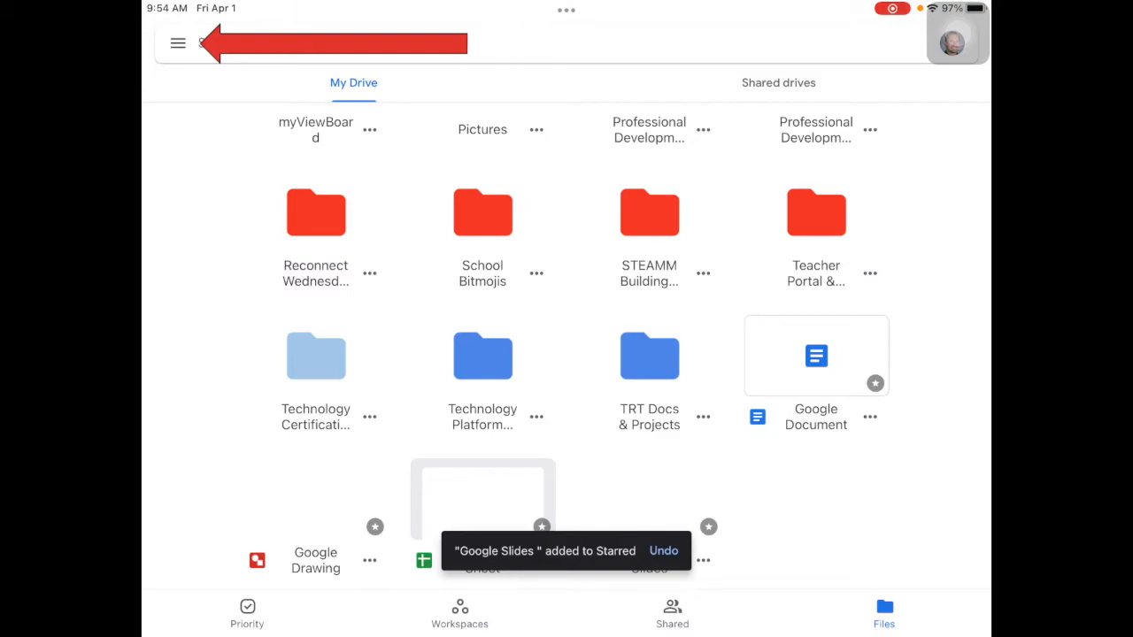
- In Starred, unstar Google Slides so only the A/B Schedule stays, then return to My Drive
left_click(177, 43)
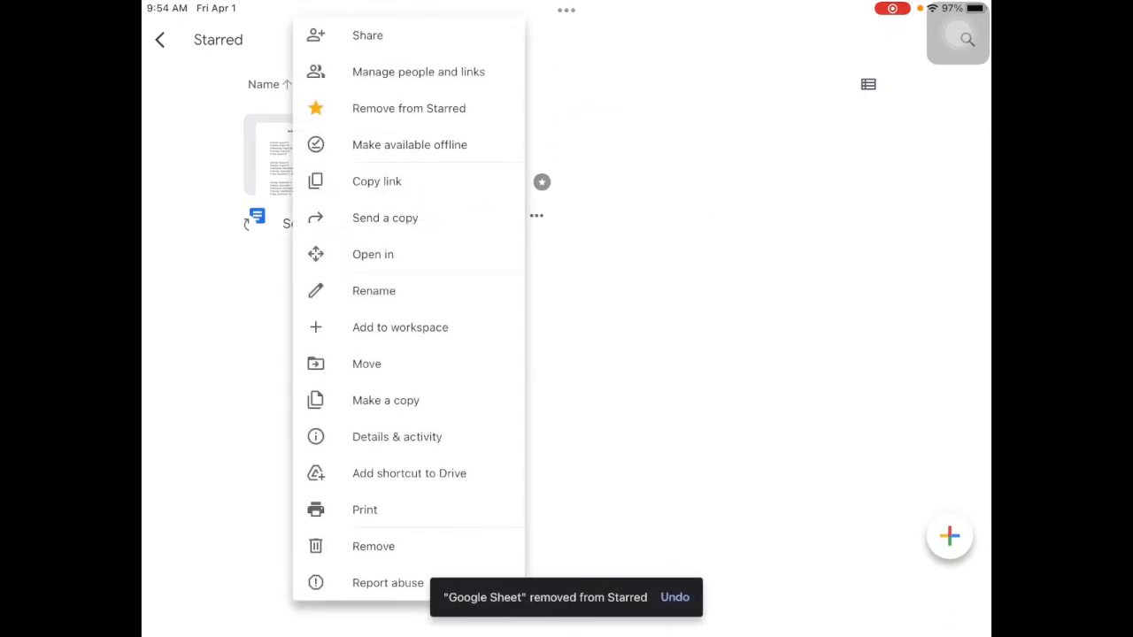
left_click(409, 108)
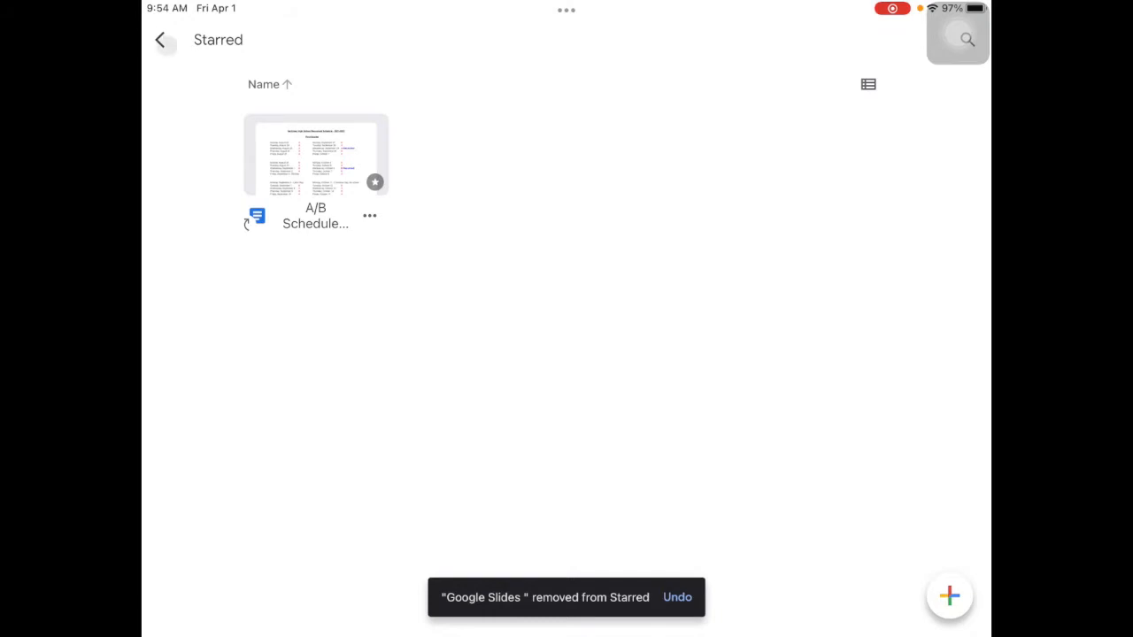
left_click(159, 39)
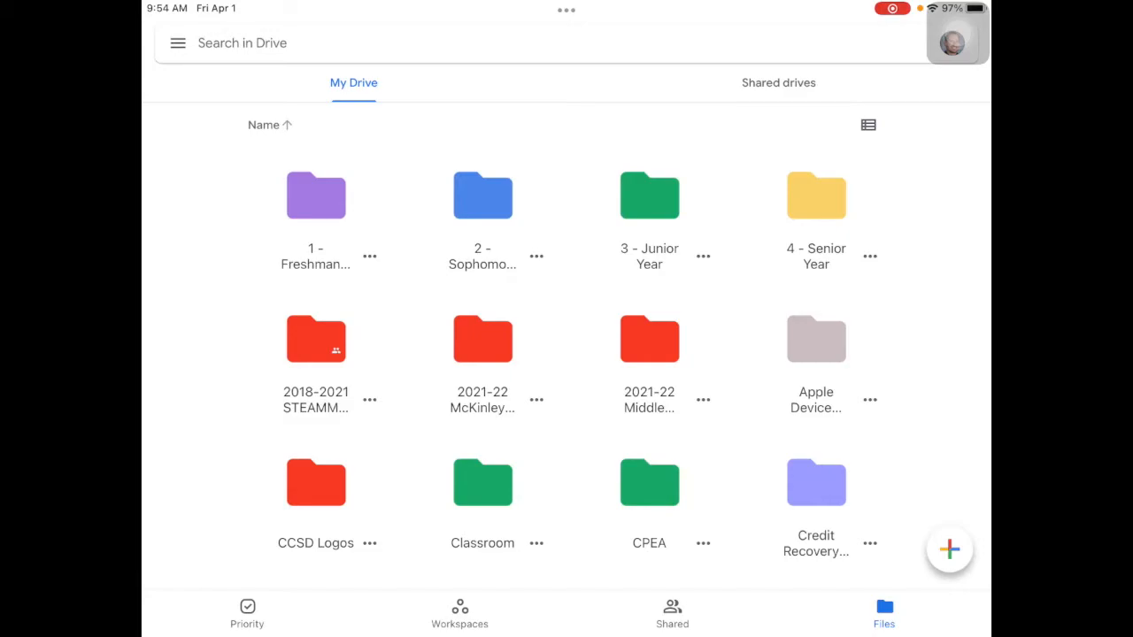
- Show My Drive as a list with modified dates and scroll through the Classroom folder's class folders
left_click(868, 124)
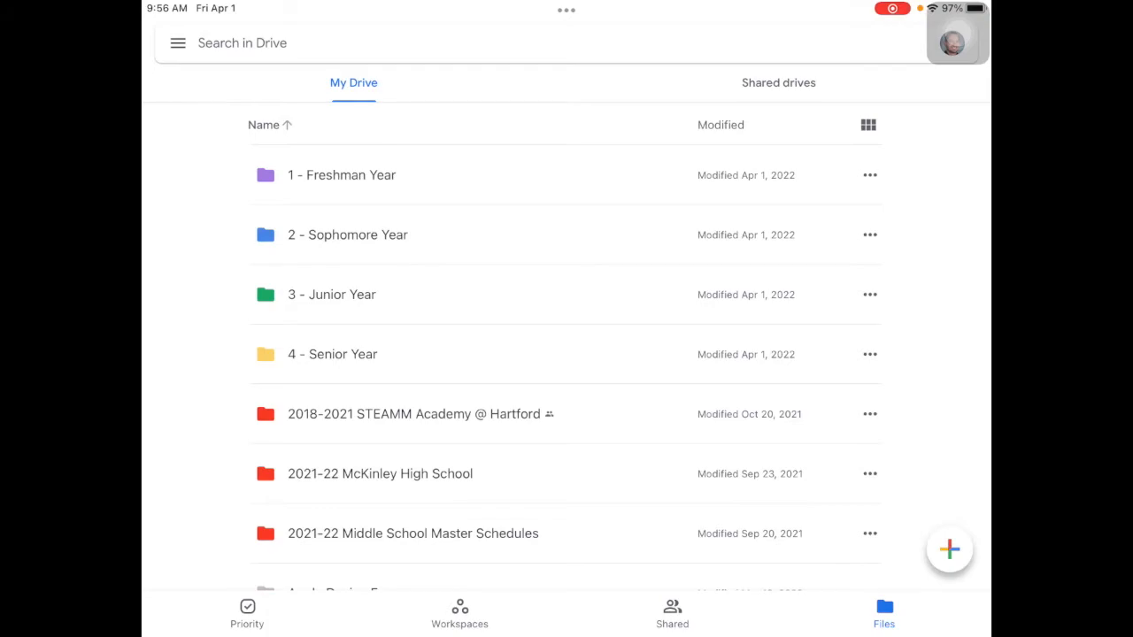
scroll("down", 3)
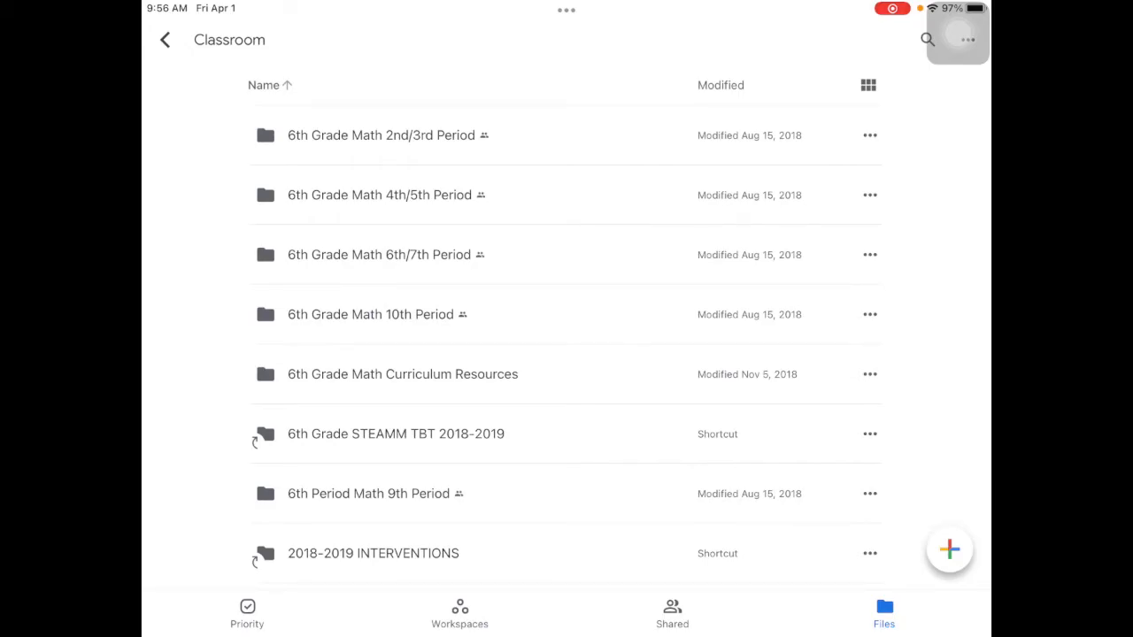
scroll("down", 3)
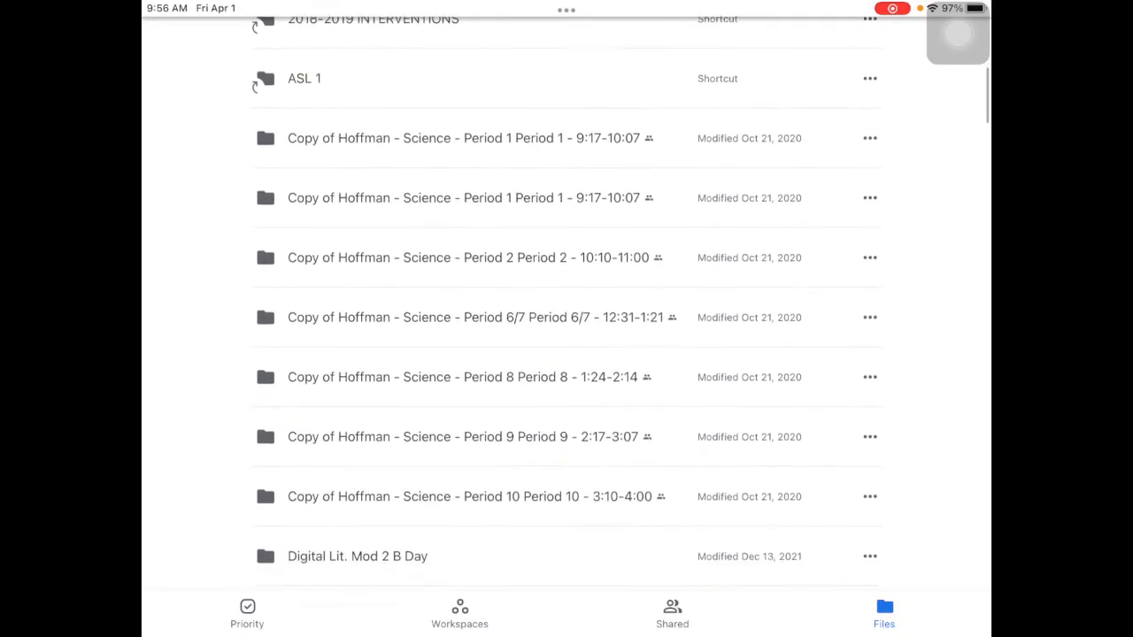
scroll("down", 3)
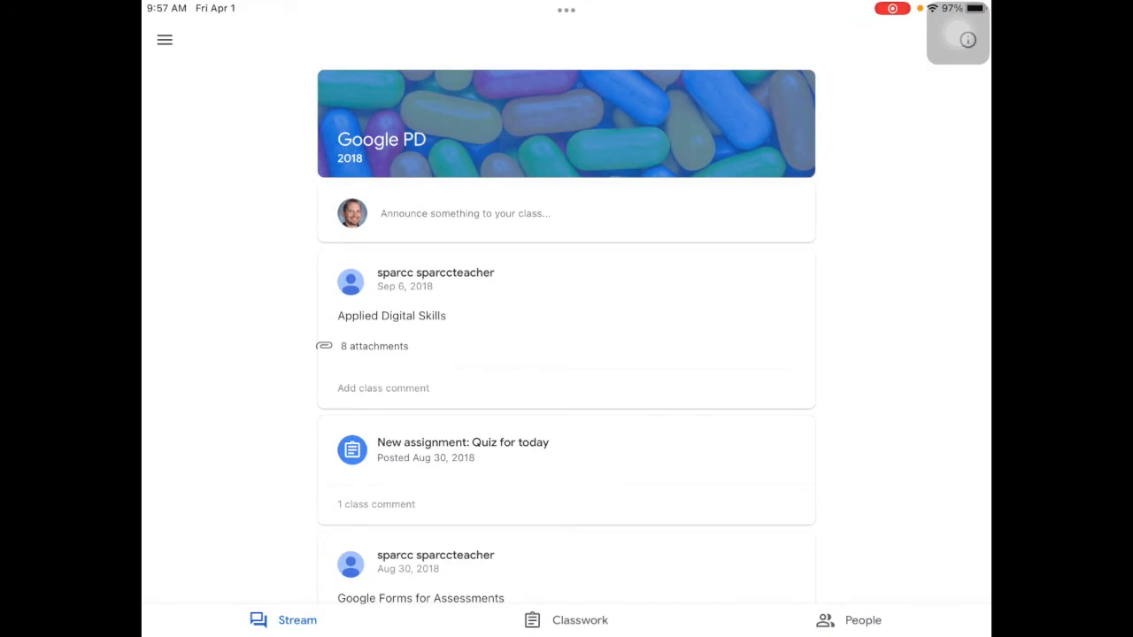
- View the Google PD class's Classwork and show its Drive folder with the back-to-school essay
left_click(567, 620)
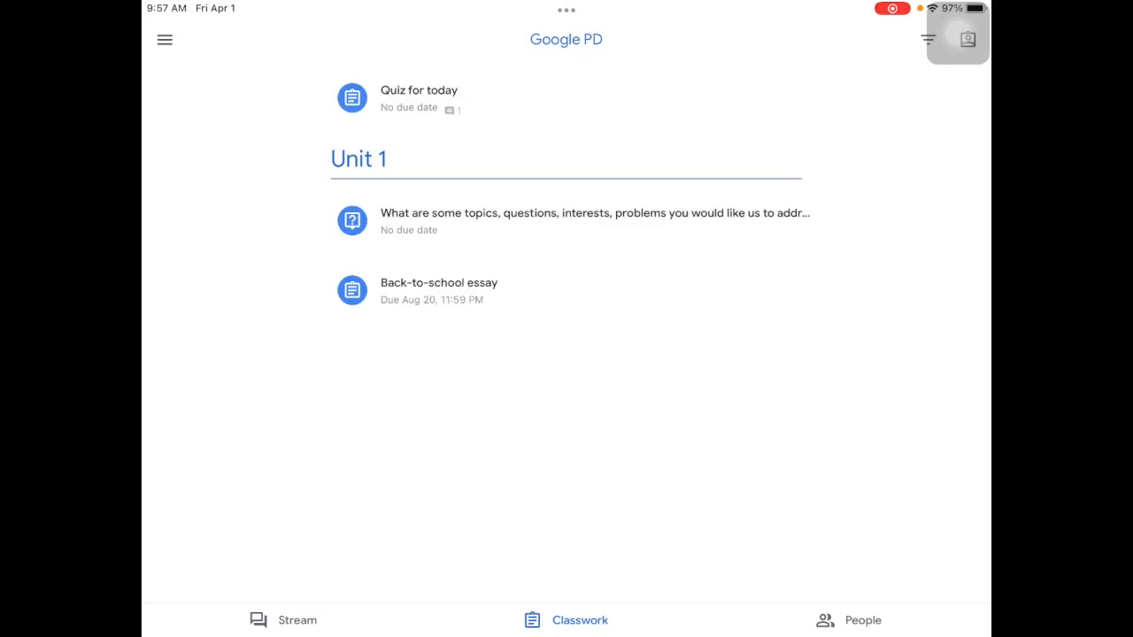
left_click(439, 283)
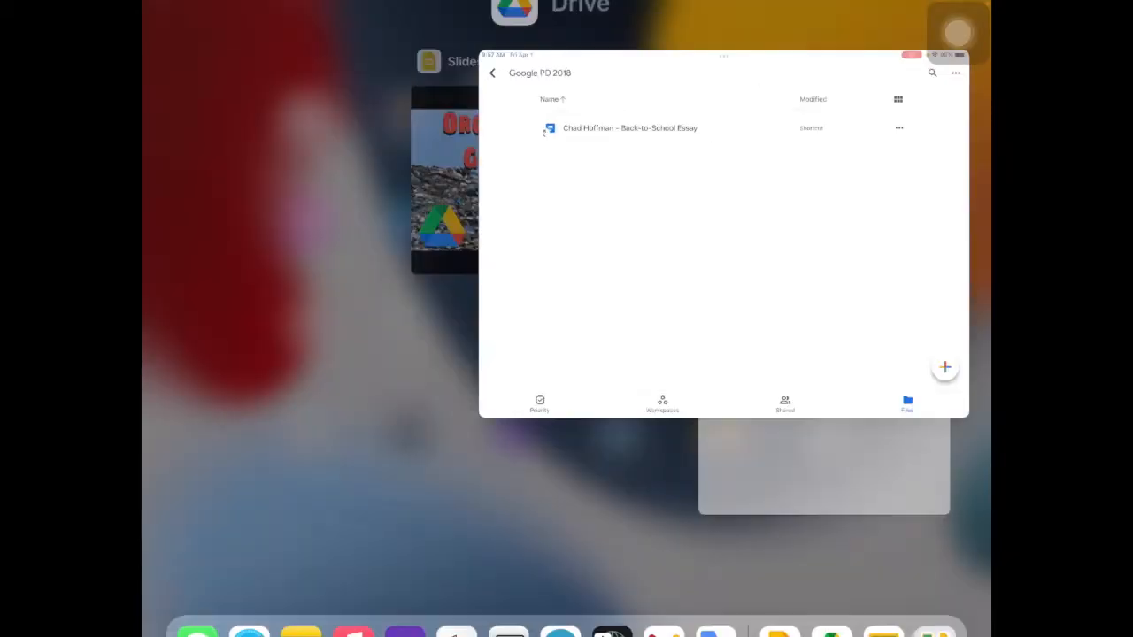
- Return to the Drive app and show My Drive's colour-coded folders as a grid
left_click(630, 128)
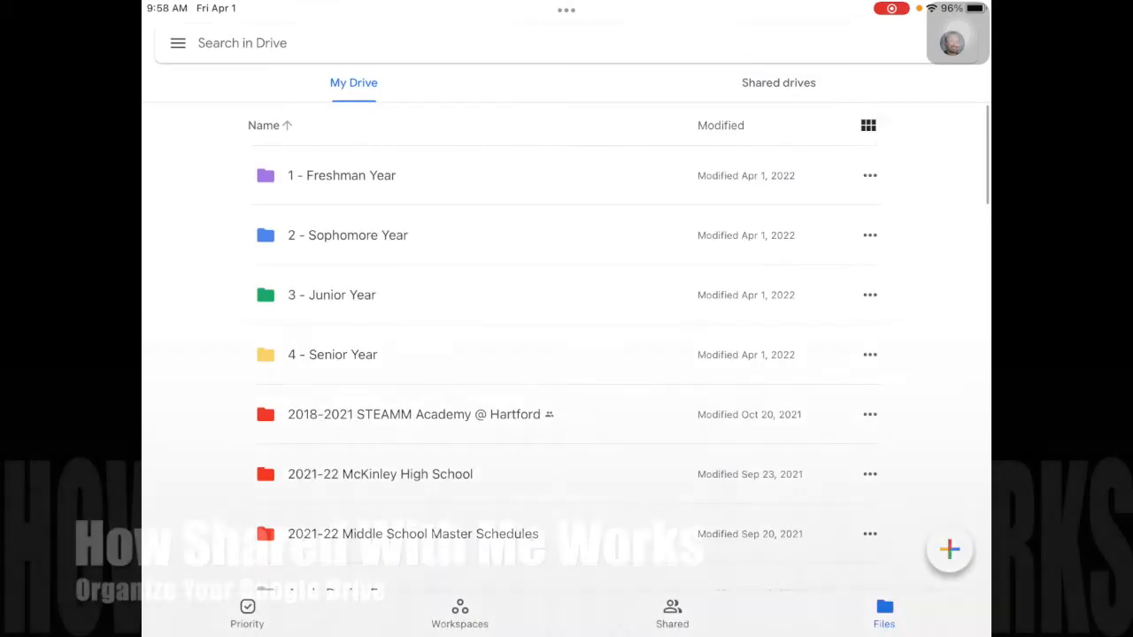
left_click(868, 124)
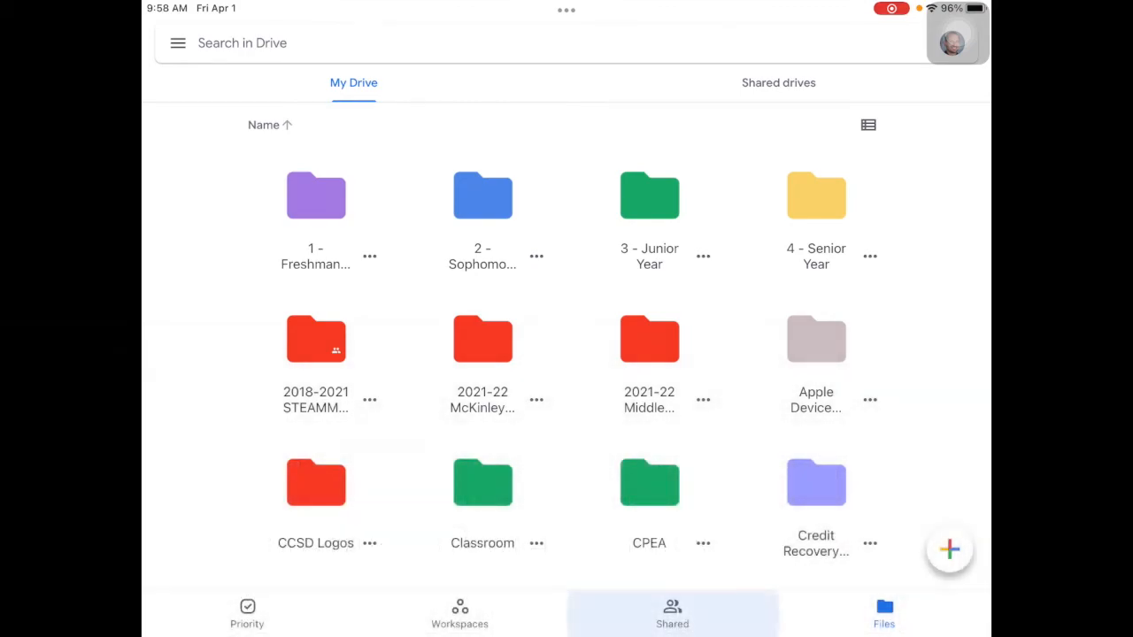
- Browse the Shared tab, scrolling through the files shared with me
left_click(673, 615)
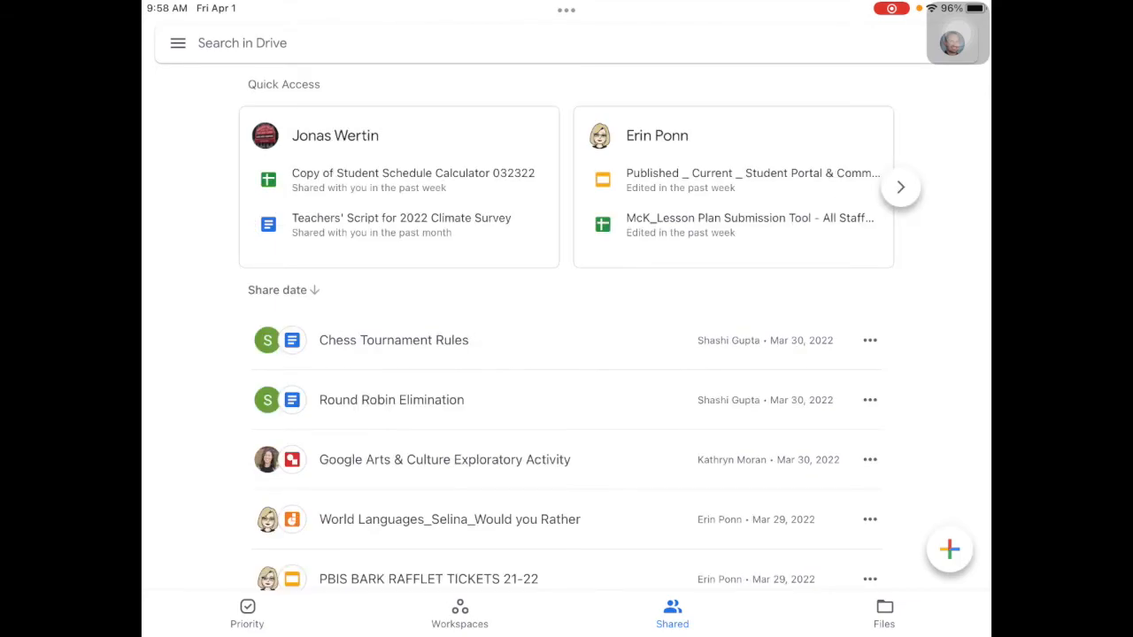
scroll("down", 3)
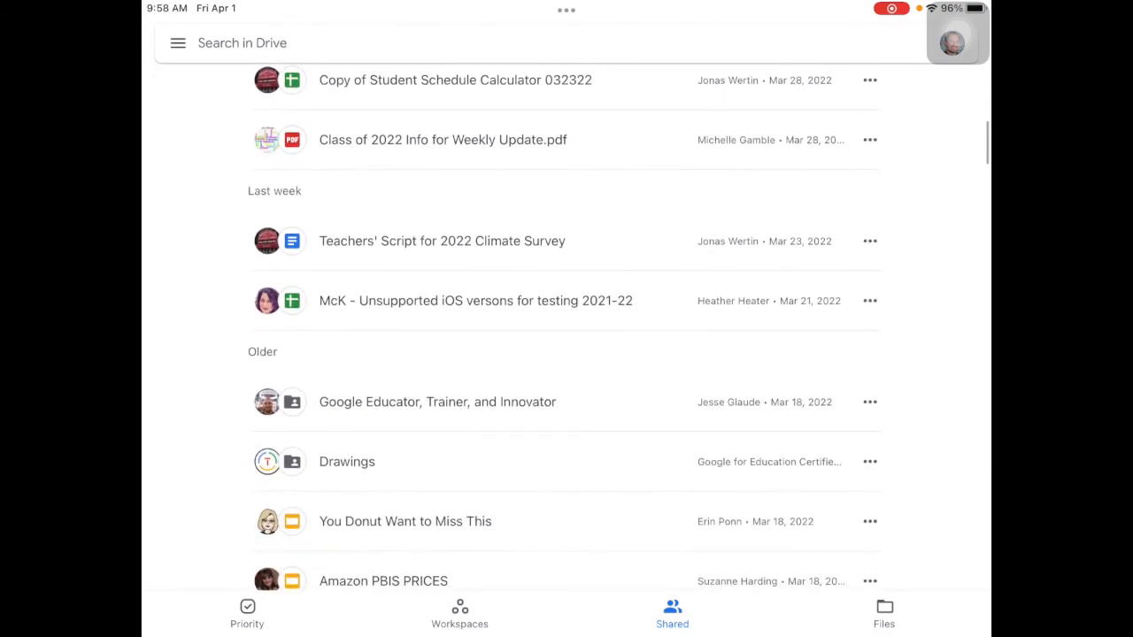
scroll("up", 3)
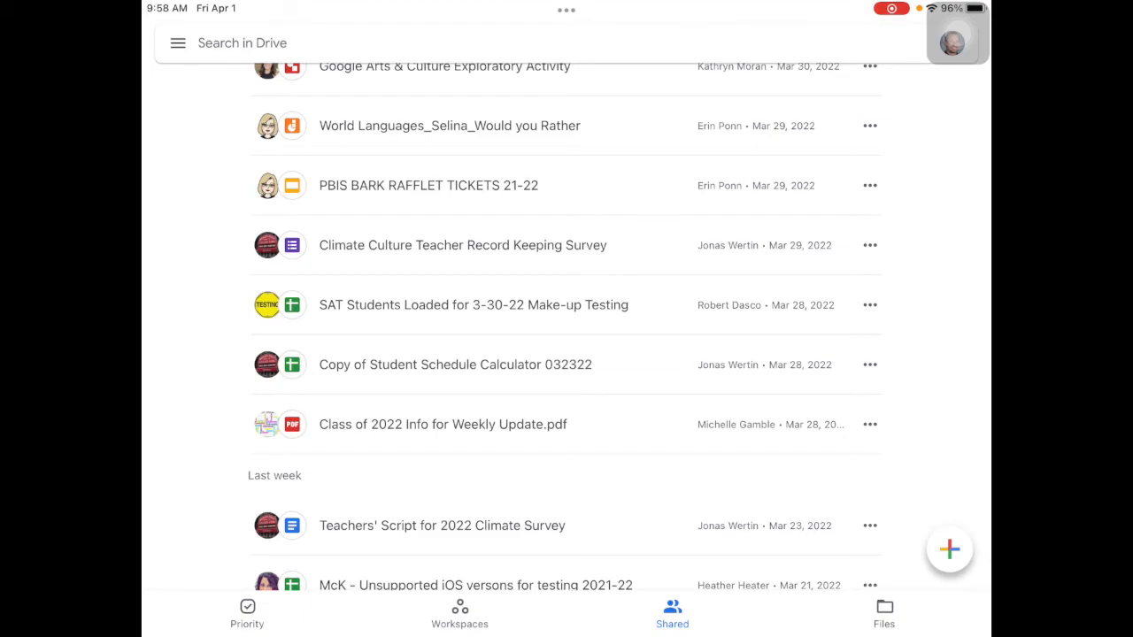
scroll("down", 3)
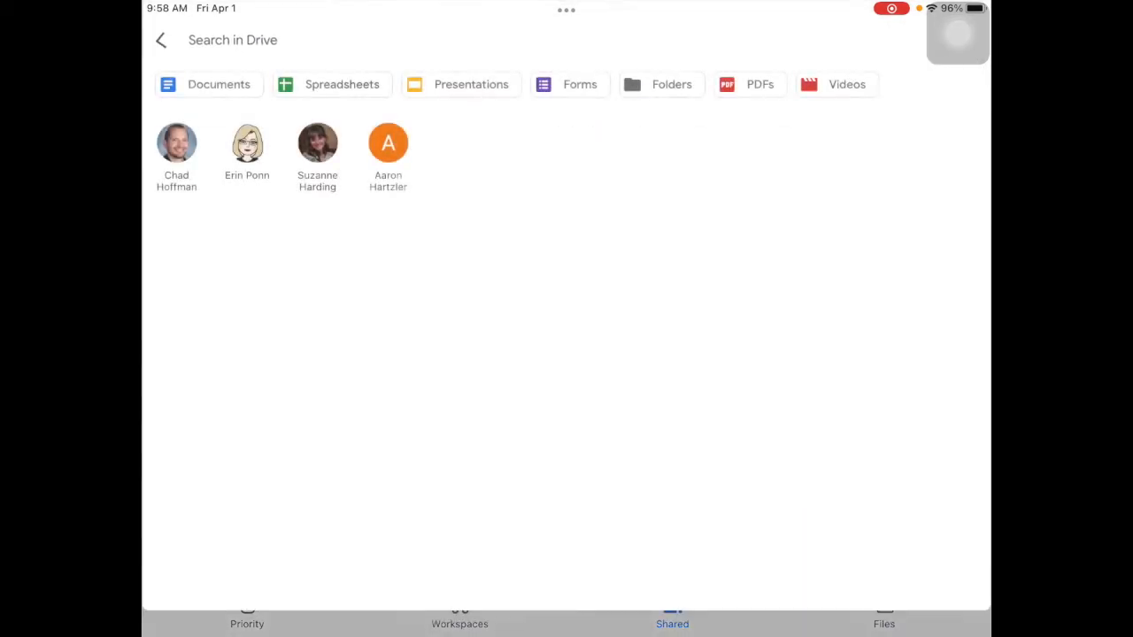
- Enter the Drive search field, then back out to the Shared list
left_click(233, 39)
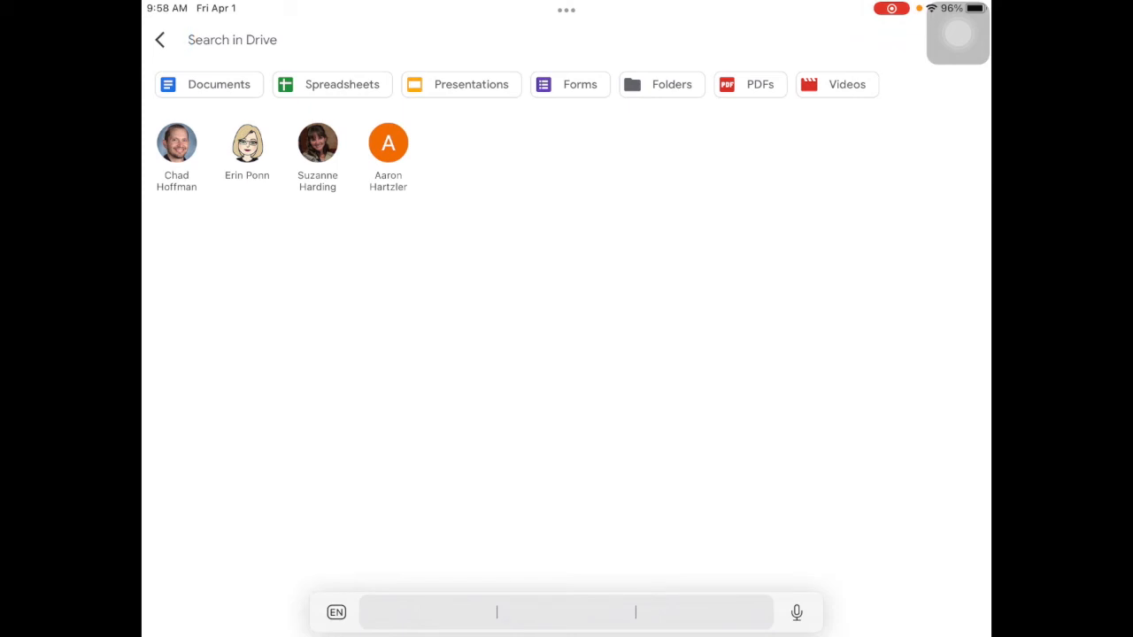
left_click(159, 39)
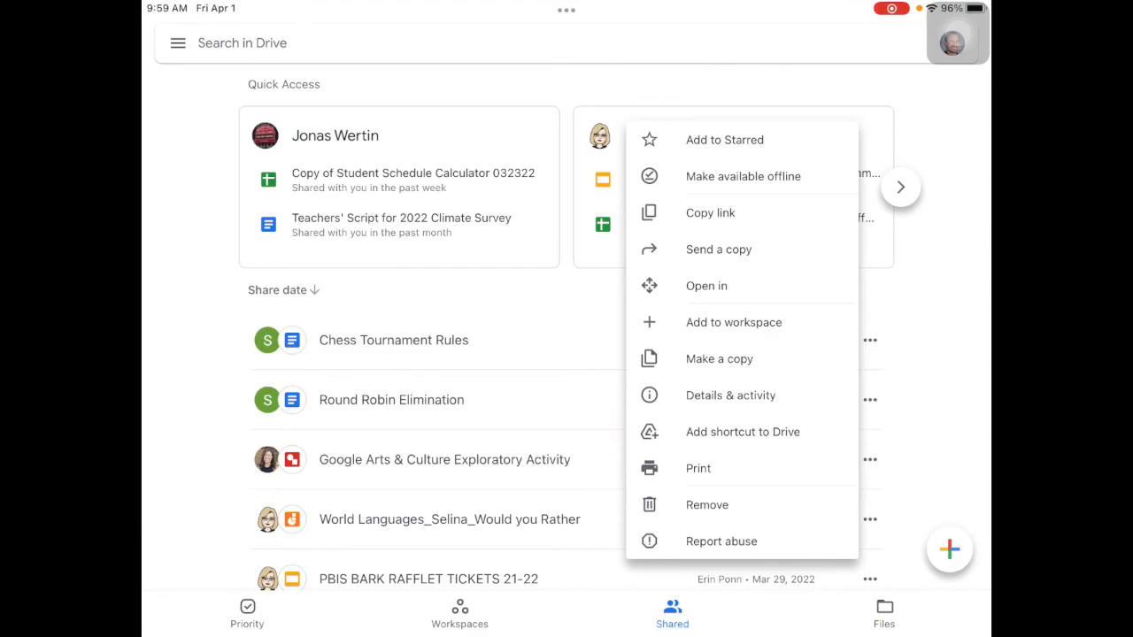
- Add a shortcut to Chess Tournament Rules in My Drive and view it under Files
left_click(743, 432)
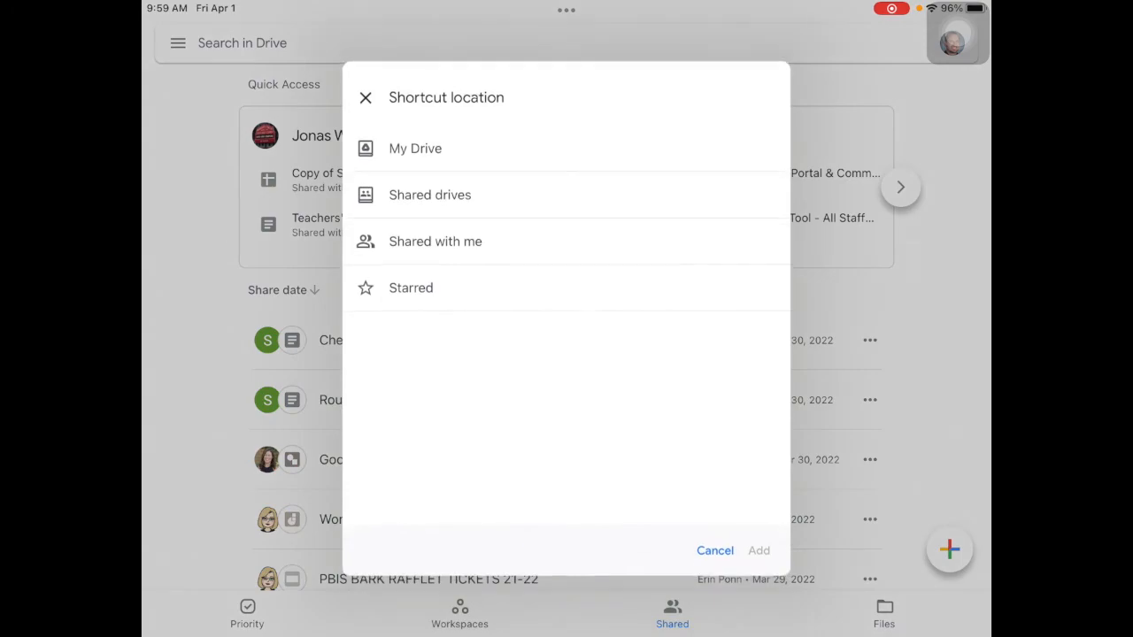
left_click(414, 149)
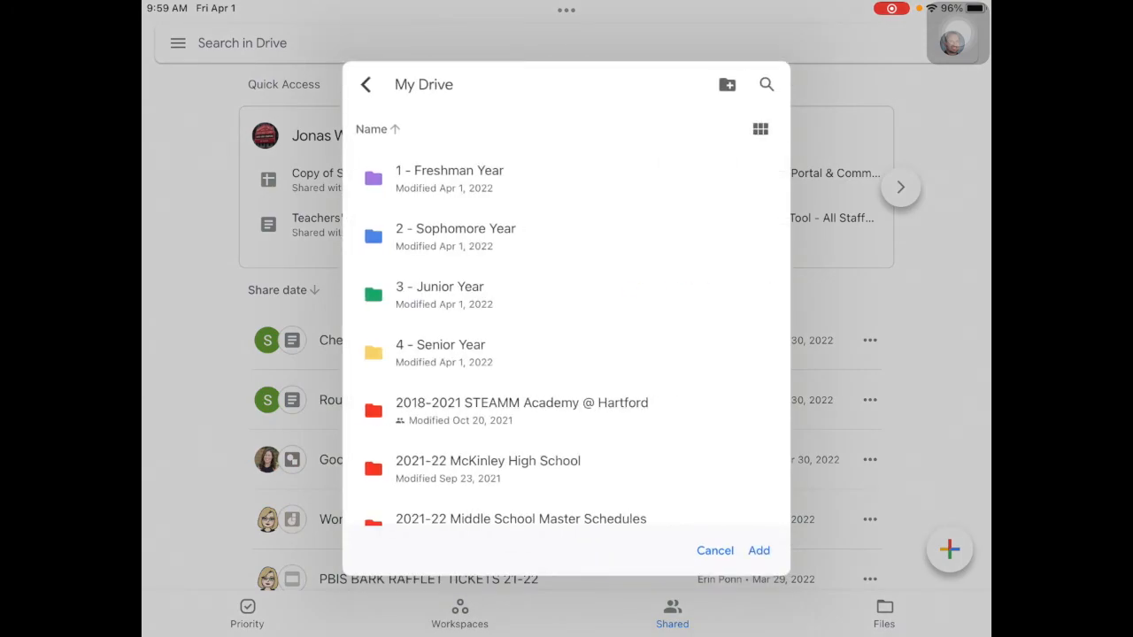
left_click(758, 549)
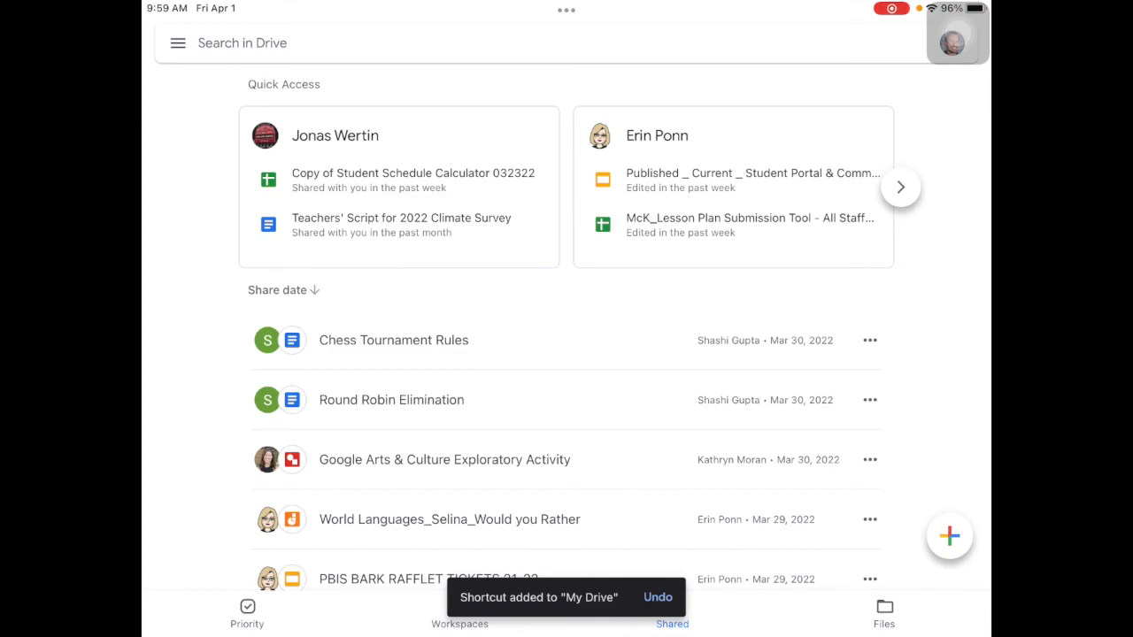
left_click(883, 616)
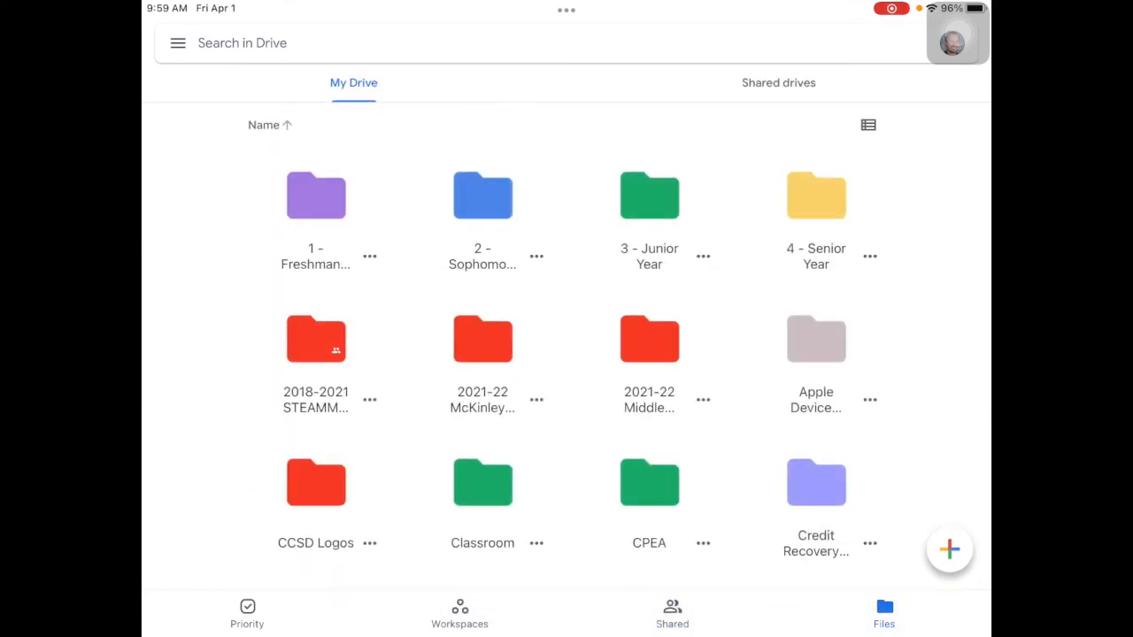
scroll("down", 3)
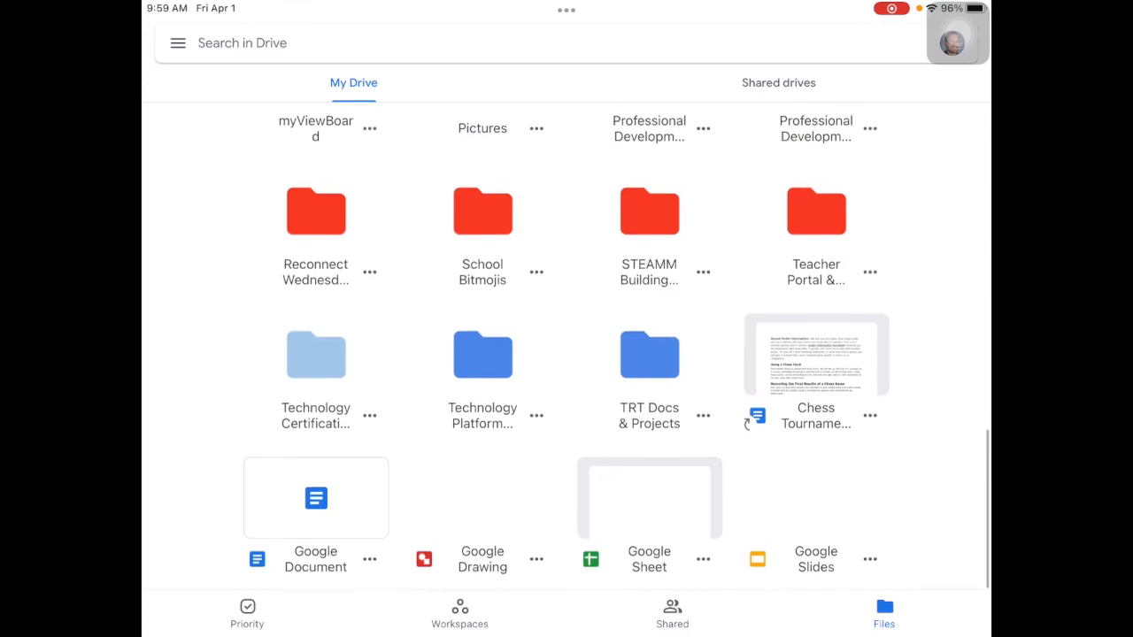